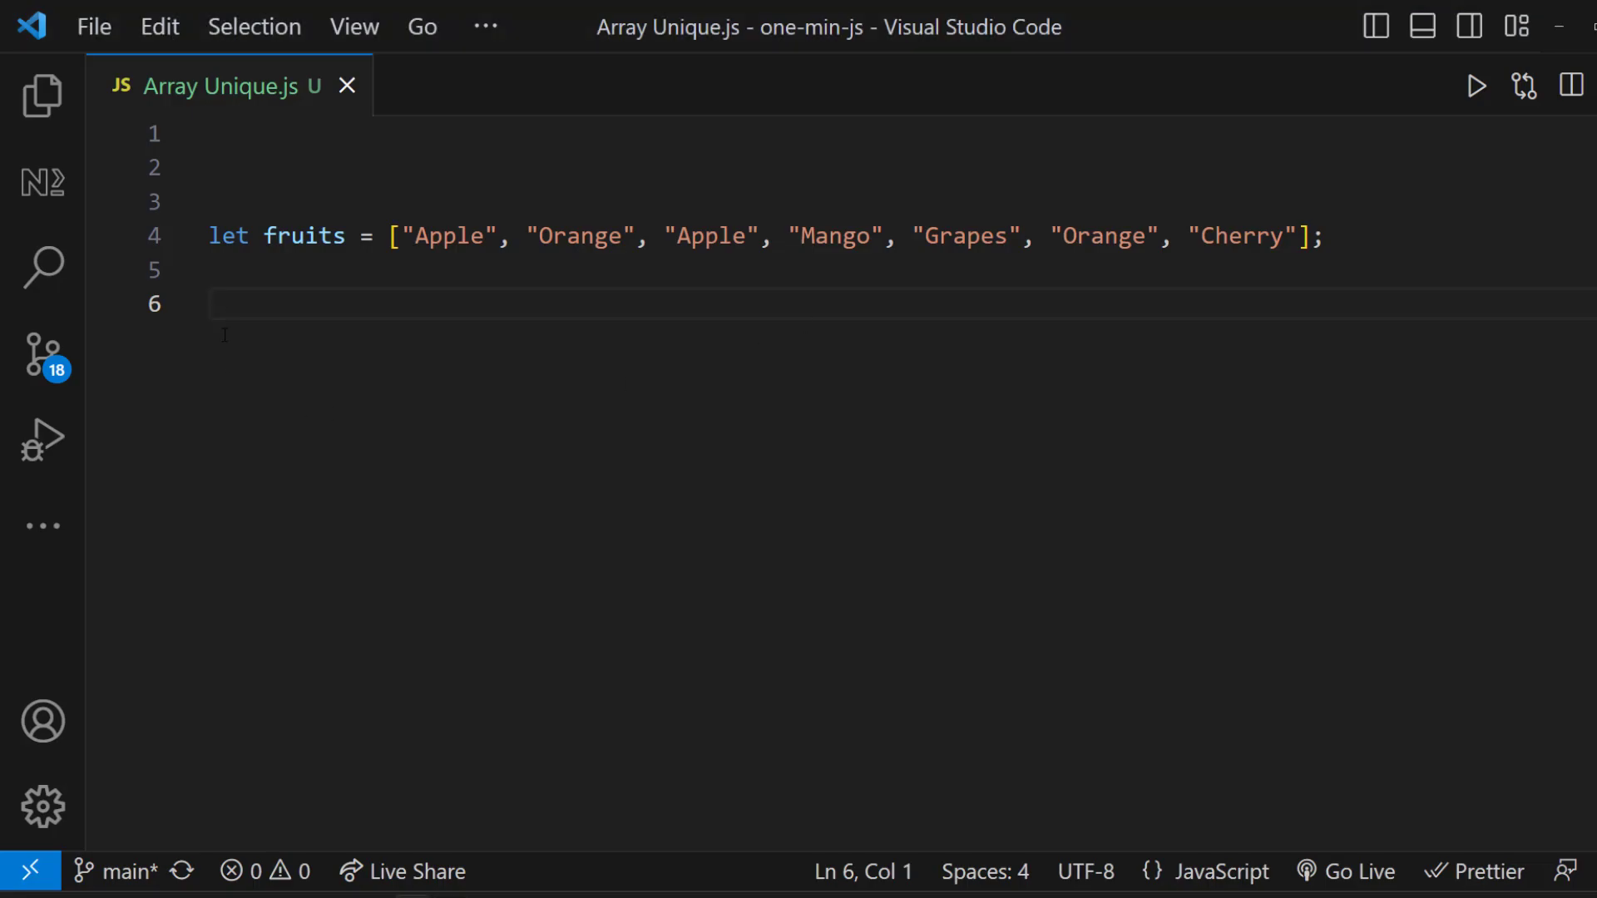
Write an indexOf === -1 loop pushing fruits[i] into uniqueFruits, log it, and save.
type("let")
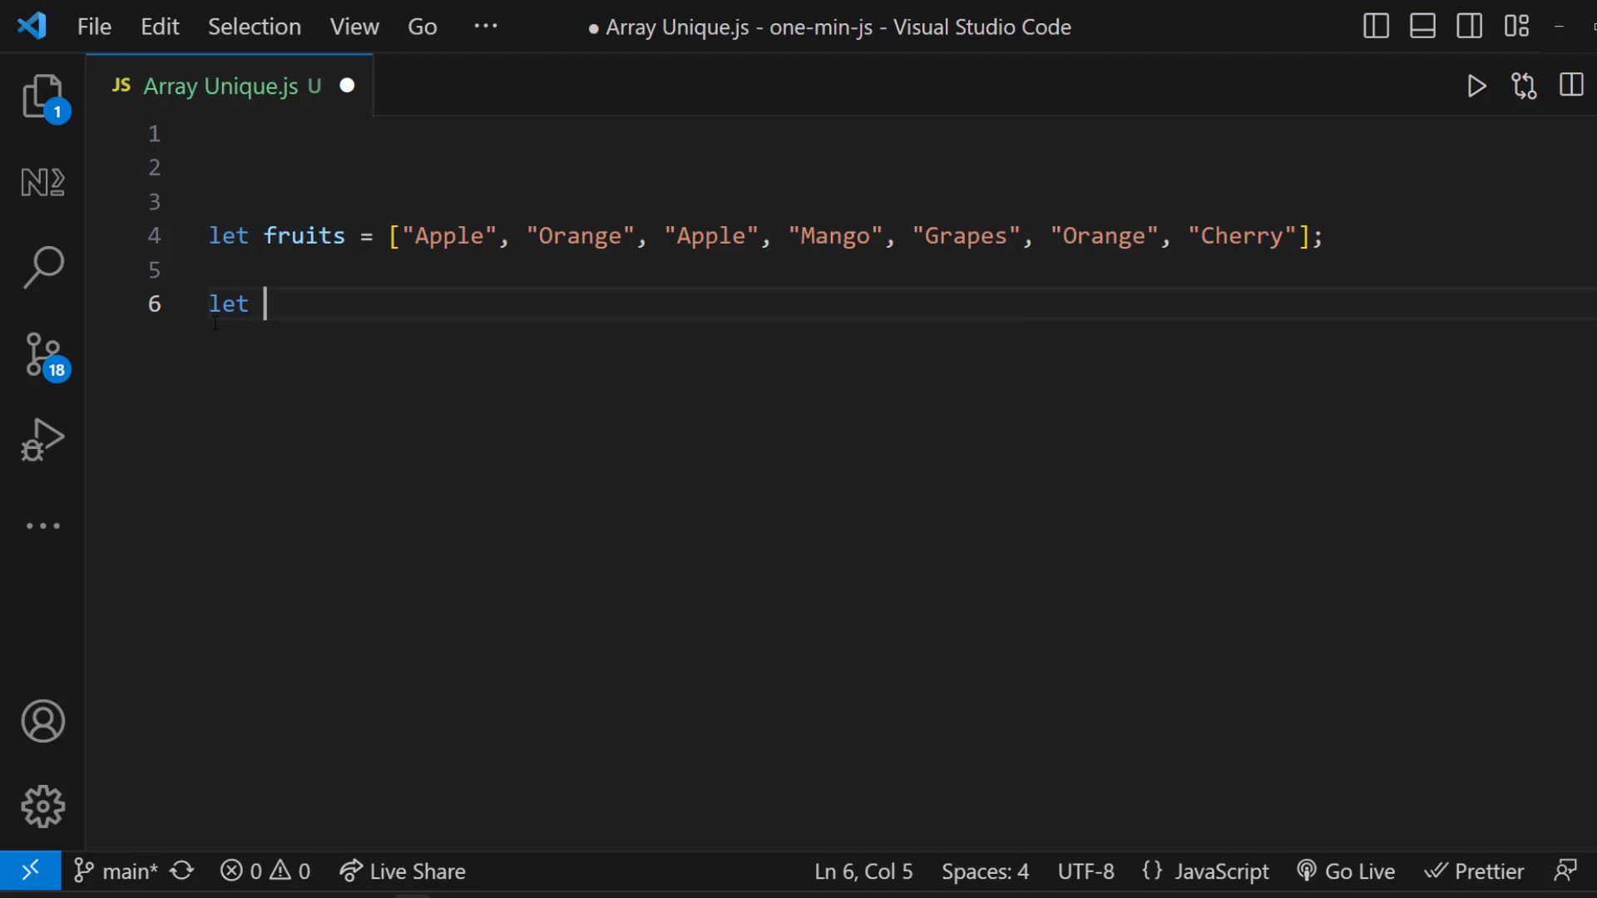
type("uniqueFruits = [];")
type("for (let i = 0; i < fruits.length; i++) {")
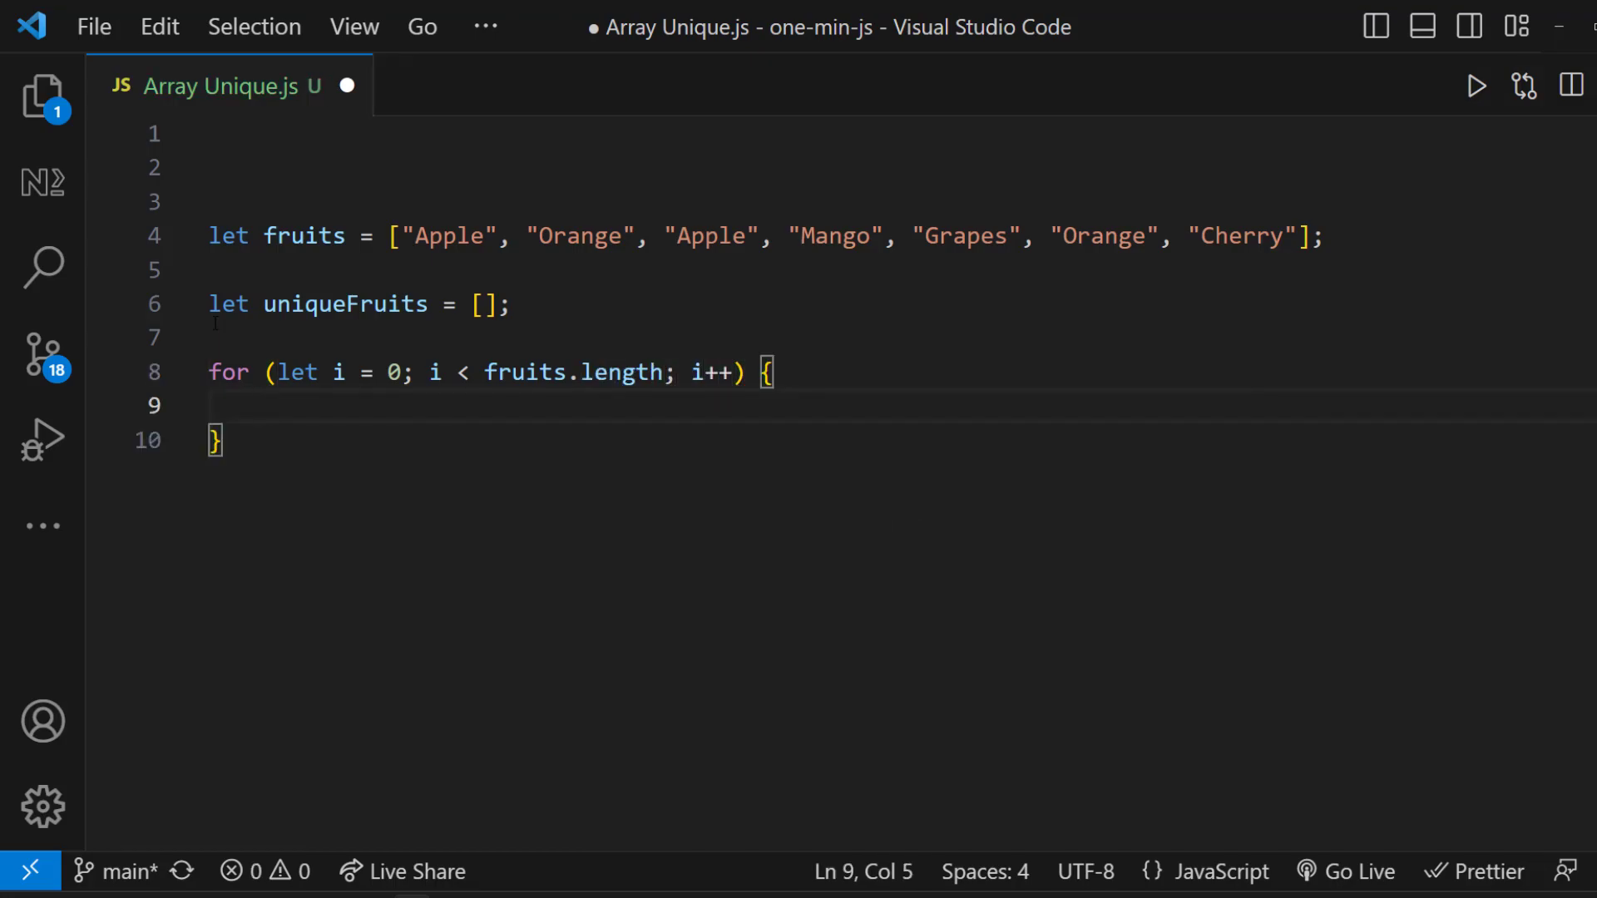
type("if (uniqueFruits.indexOf(")
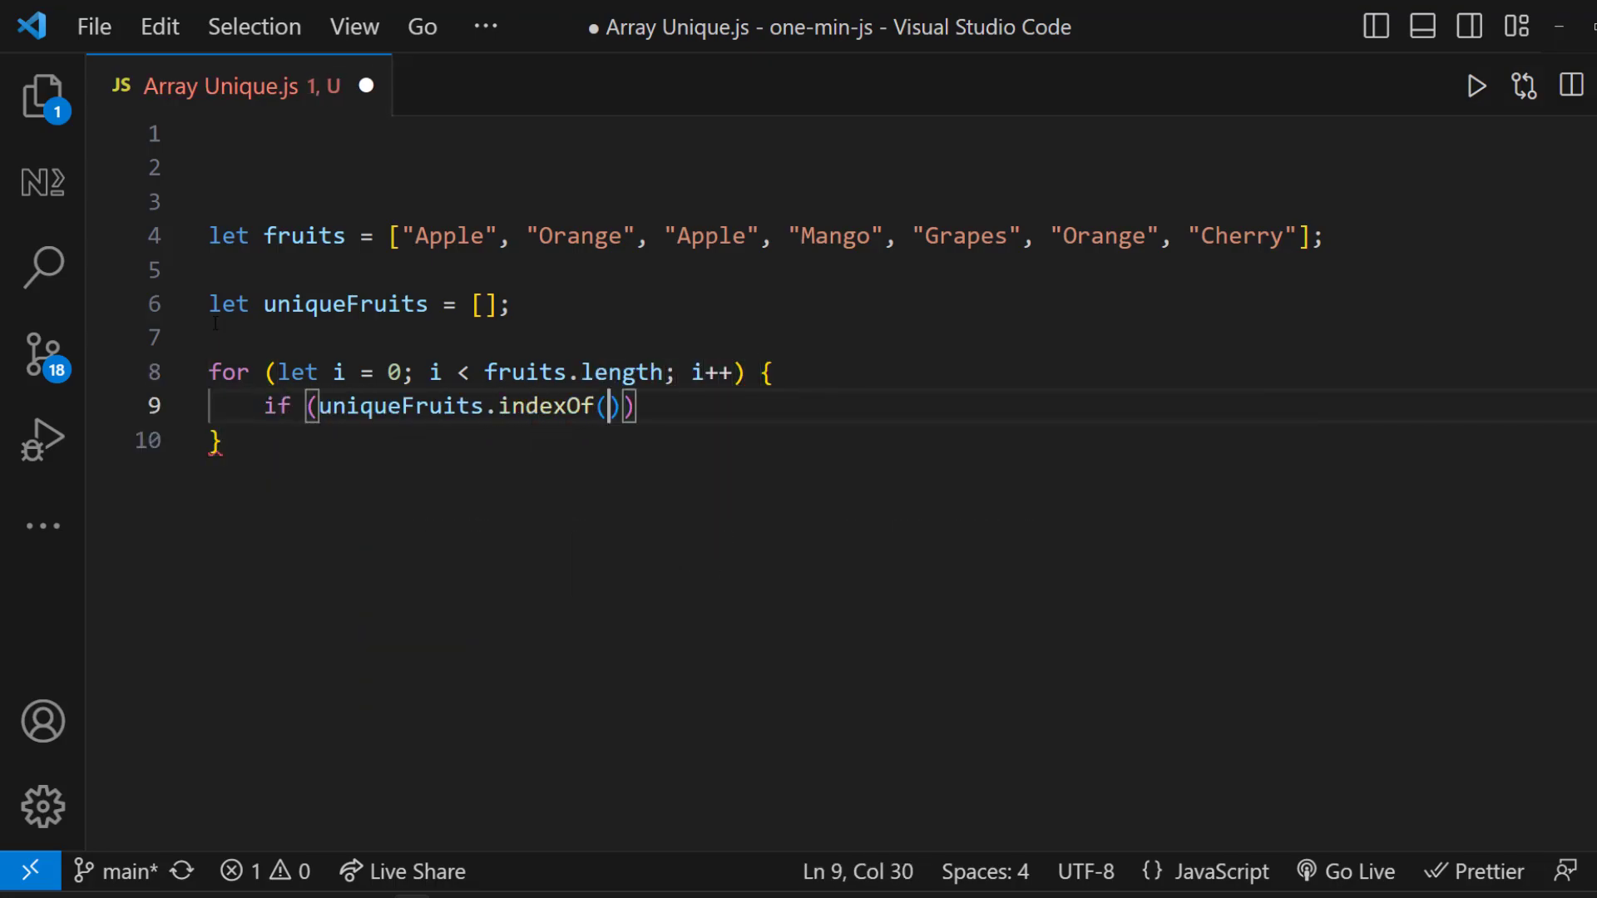
type("fruits[i]) === -1")
type("uniqueFruits.push")
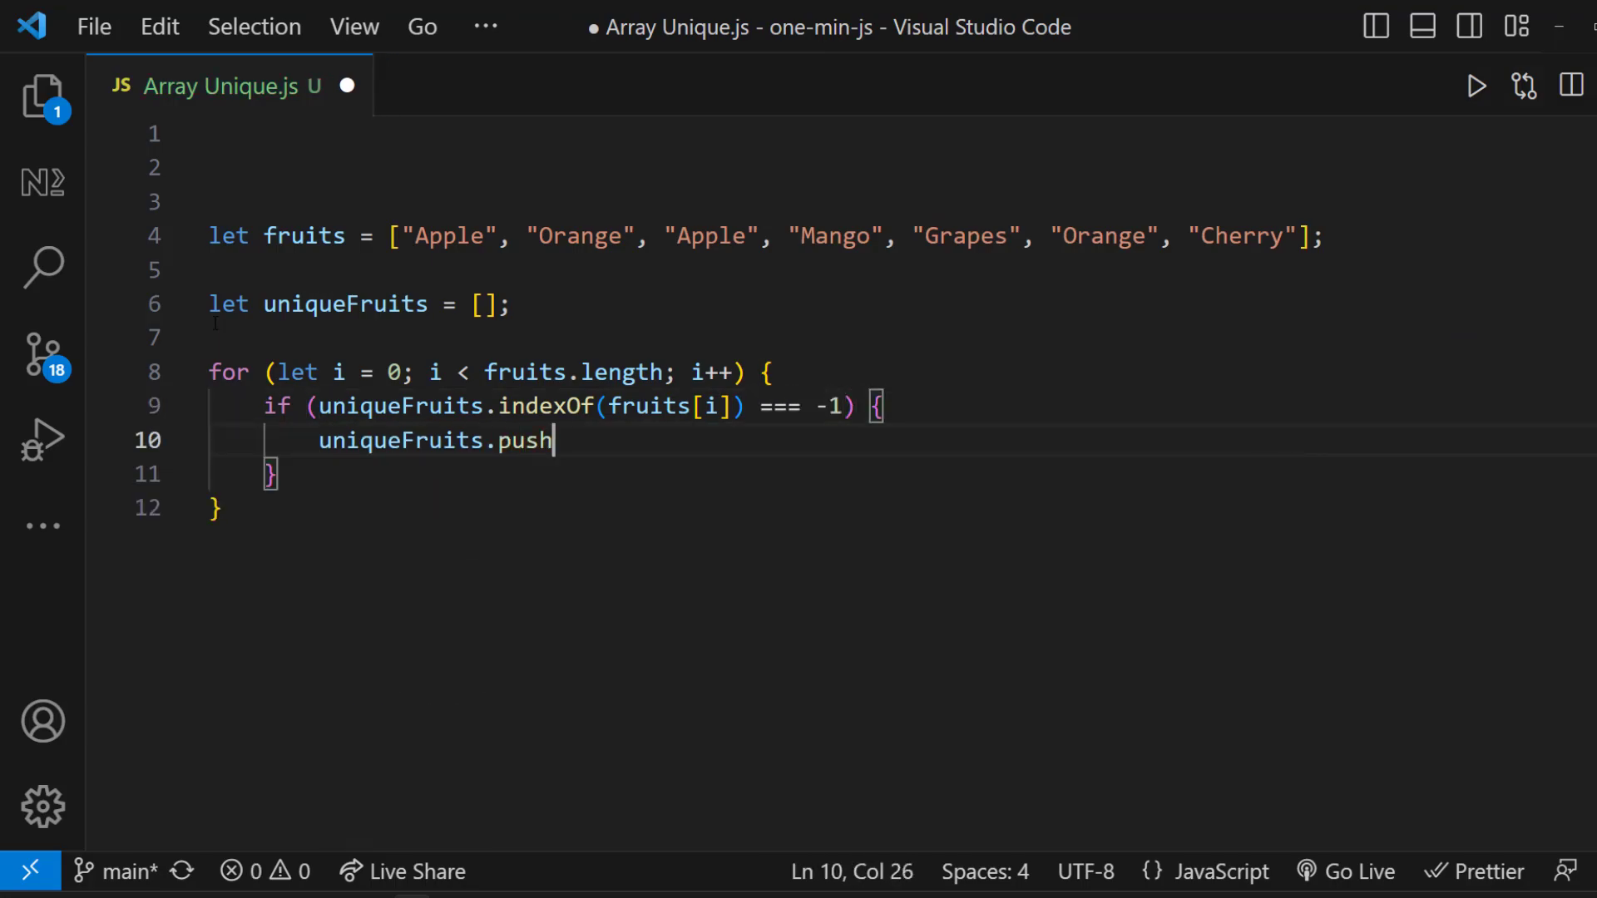
type("(fruits[i]);")
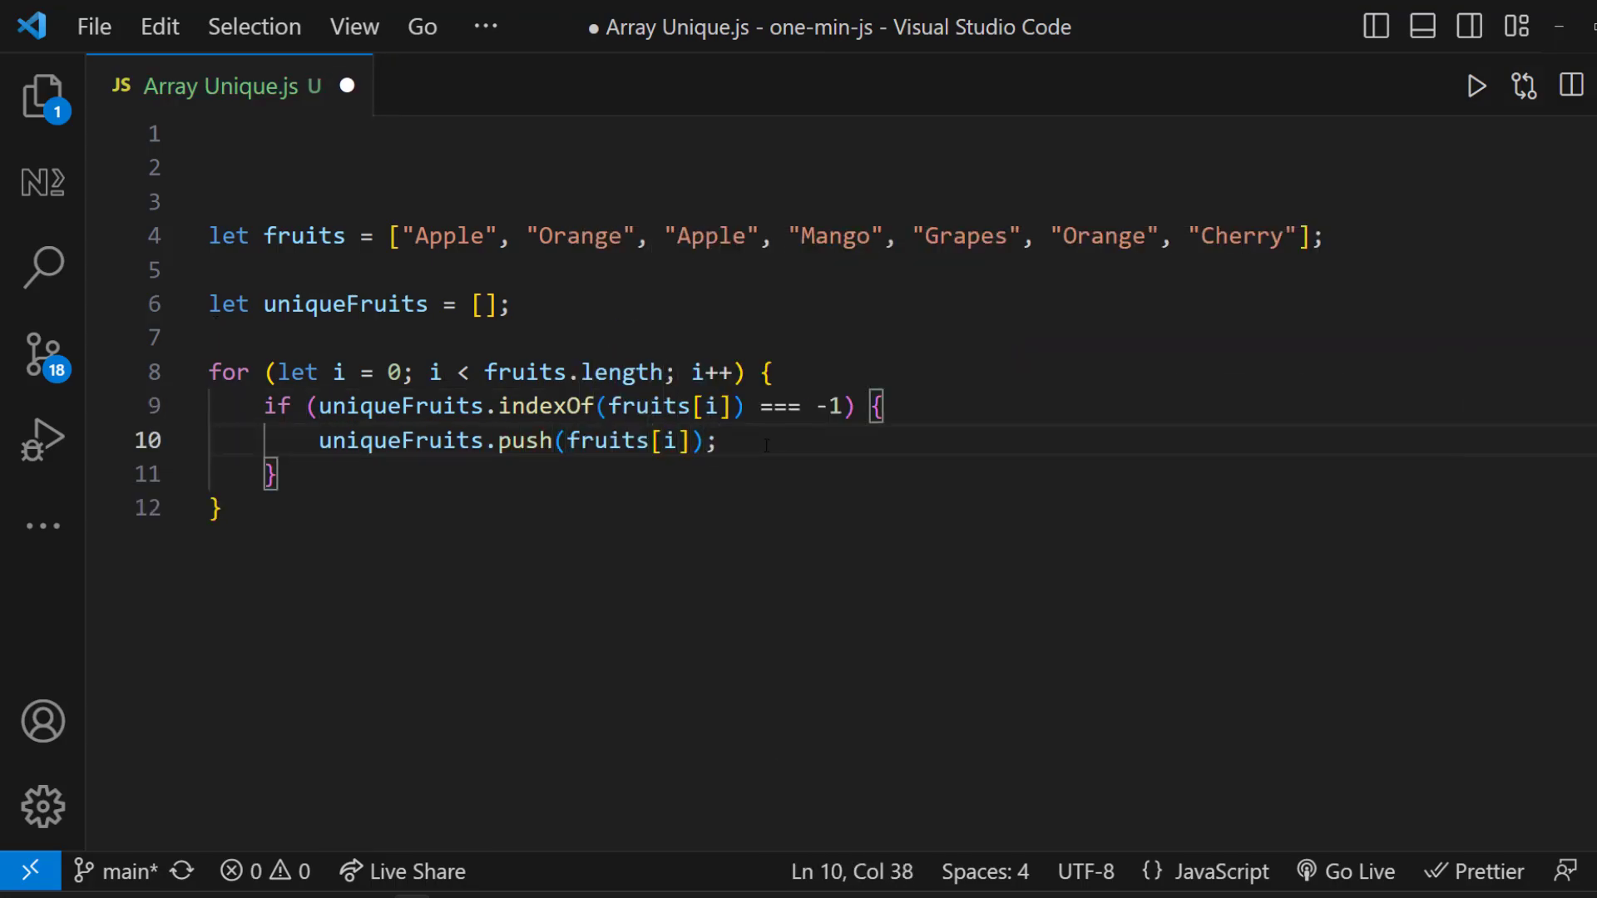
type("console.log(uniqueFruits);")
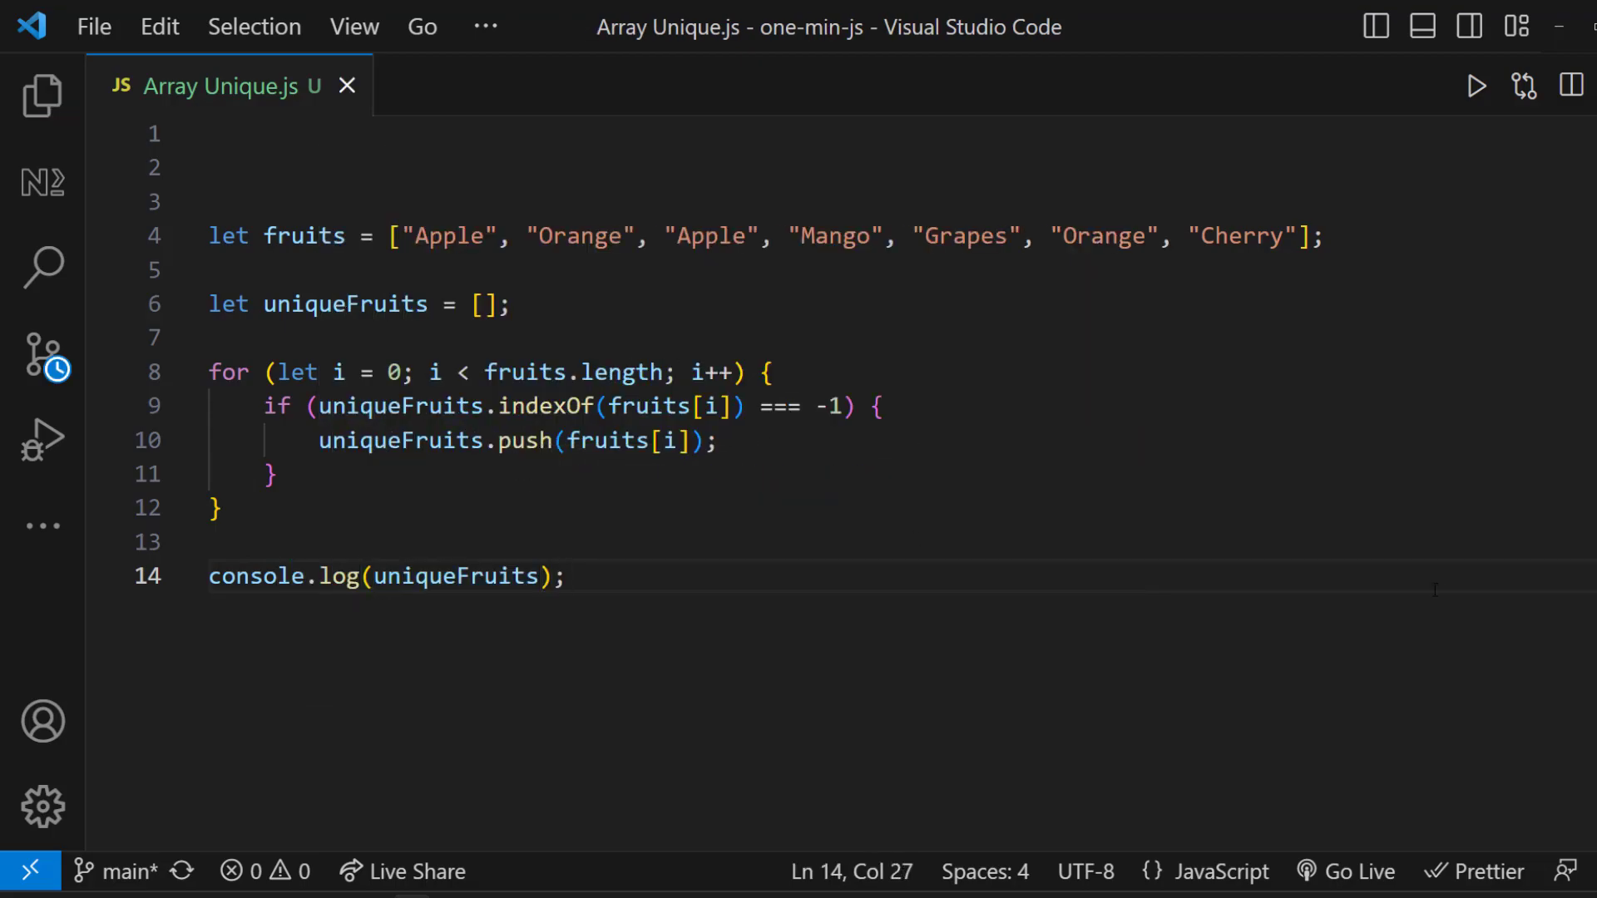
left_click(1478, 86)
type("if")
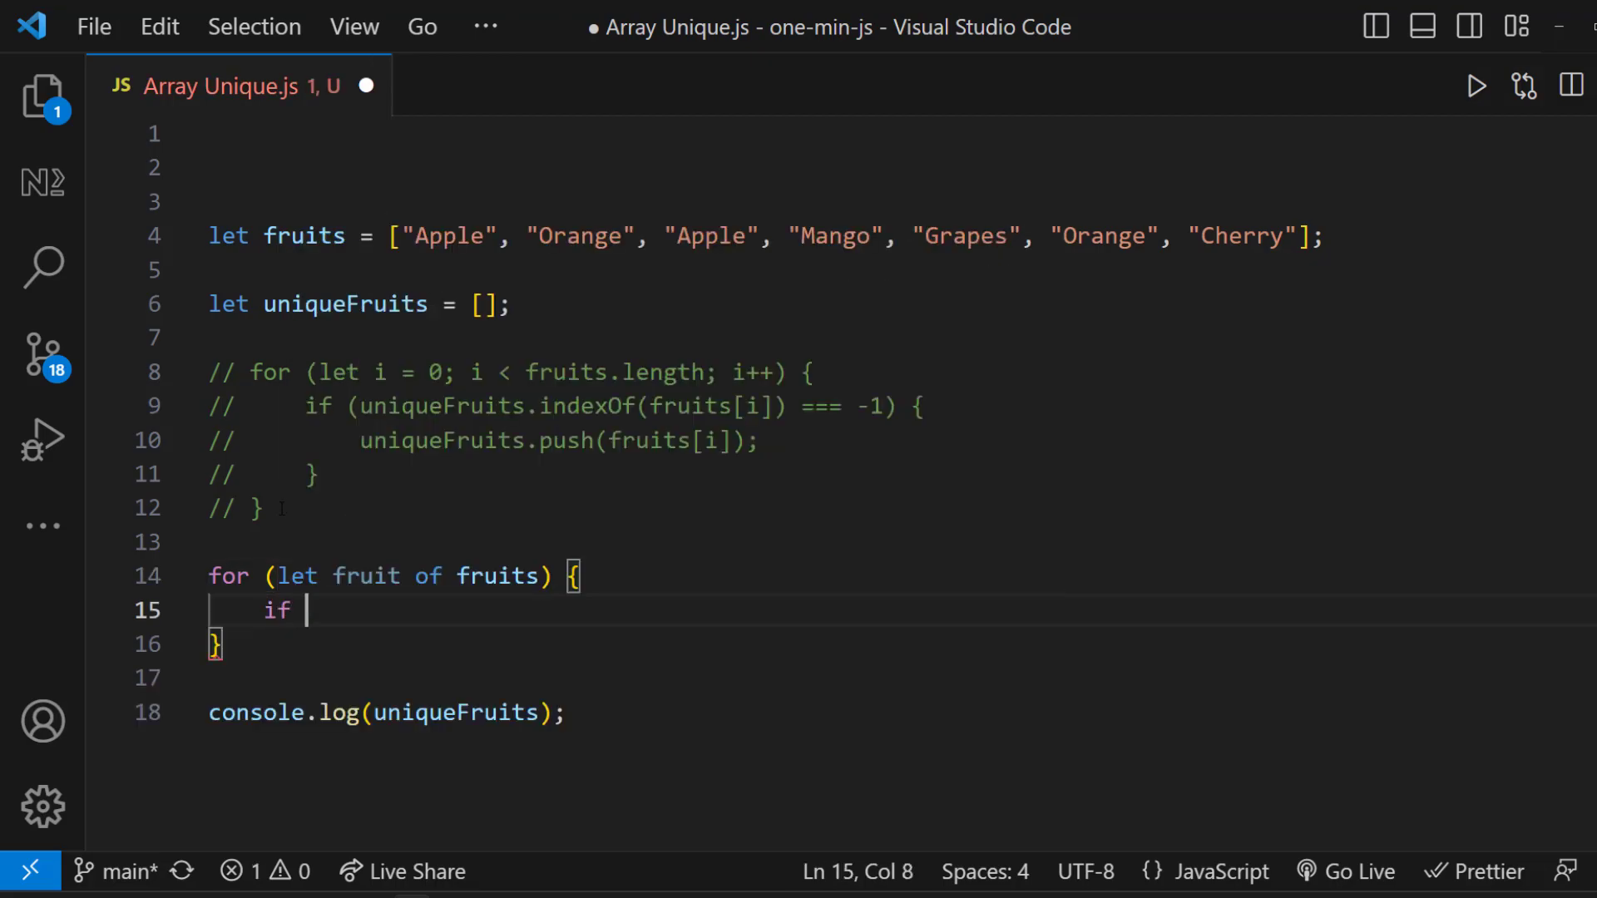
Push each fruit not already in uniqueFruits using includes in a for...of loop, run, and clear output.
type("(uniqueFruits.includes(fruit)) {")
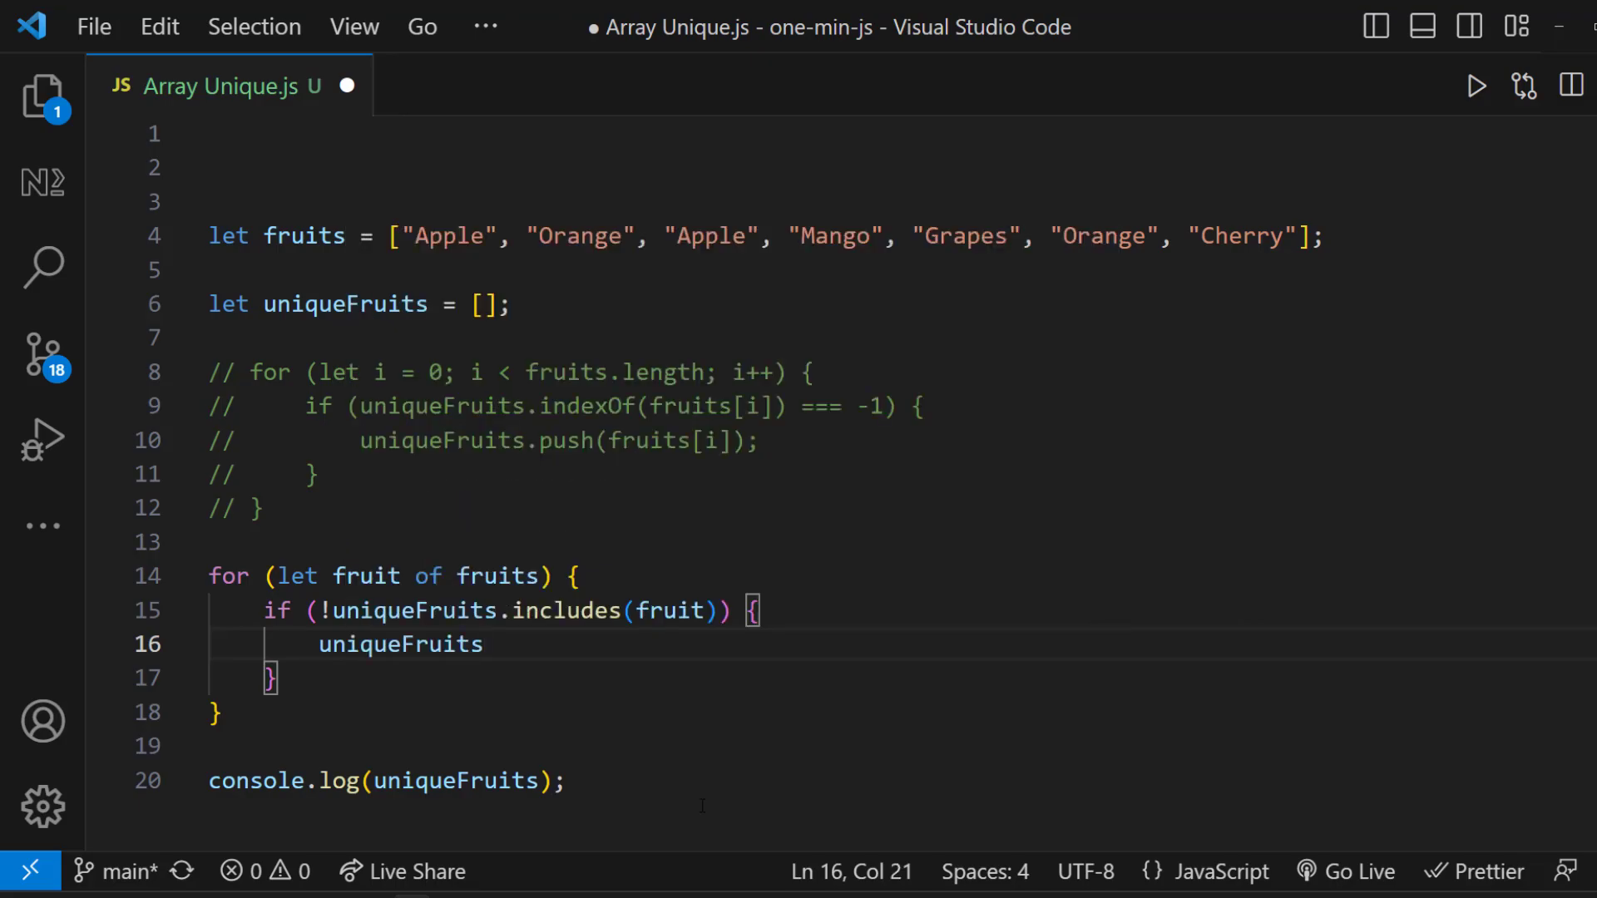
type(".push(fruit);")
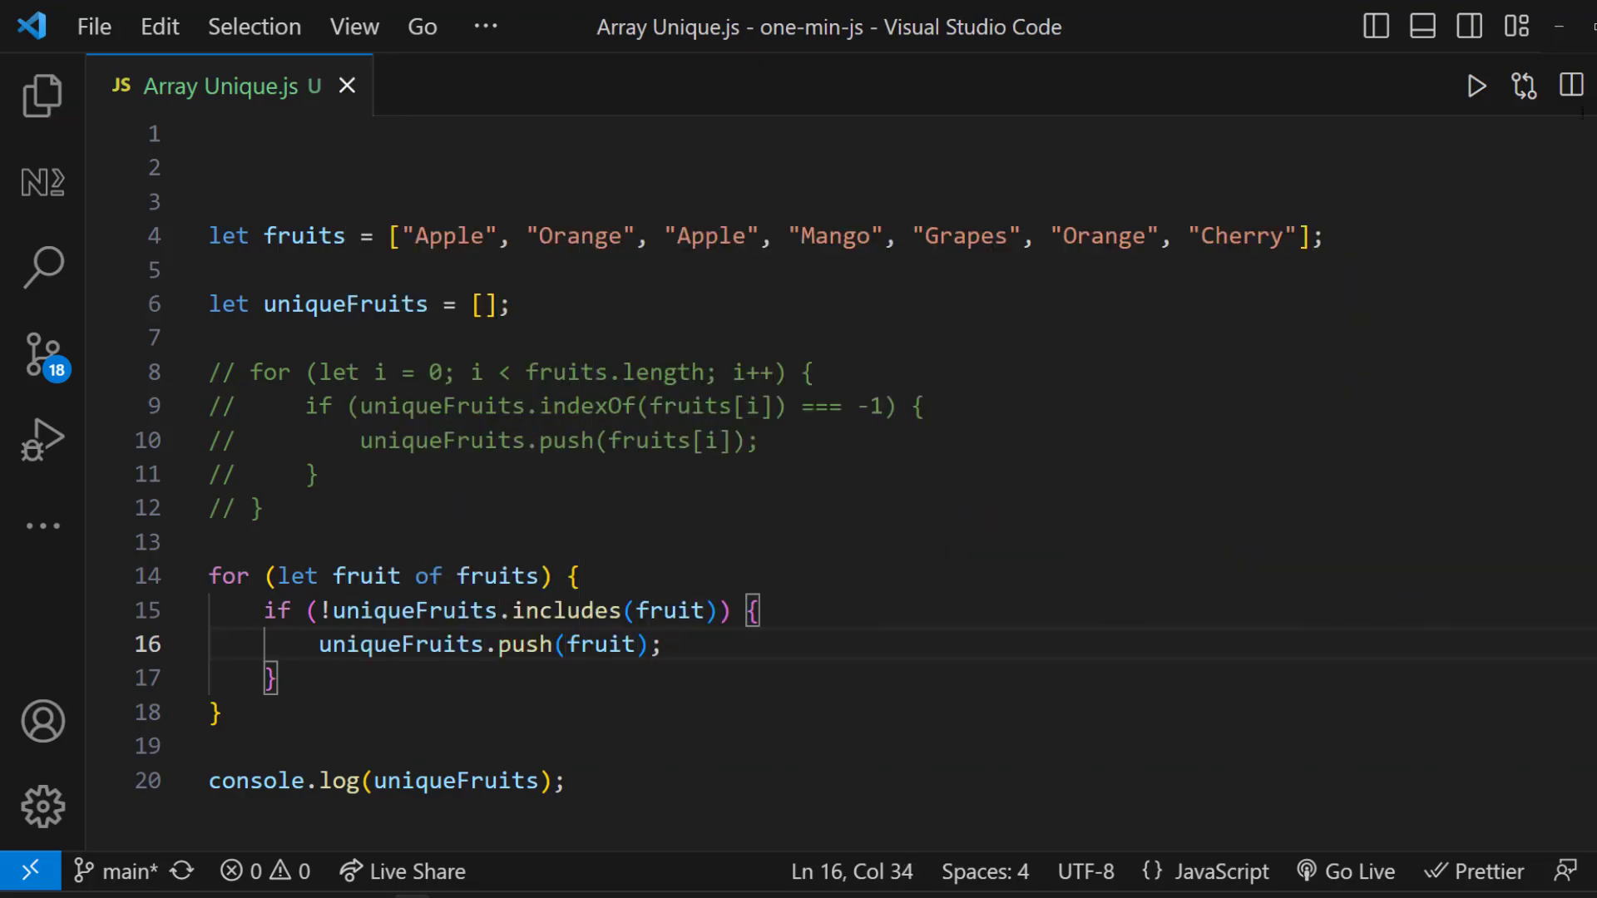
left_click(1476, 86)
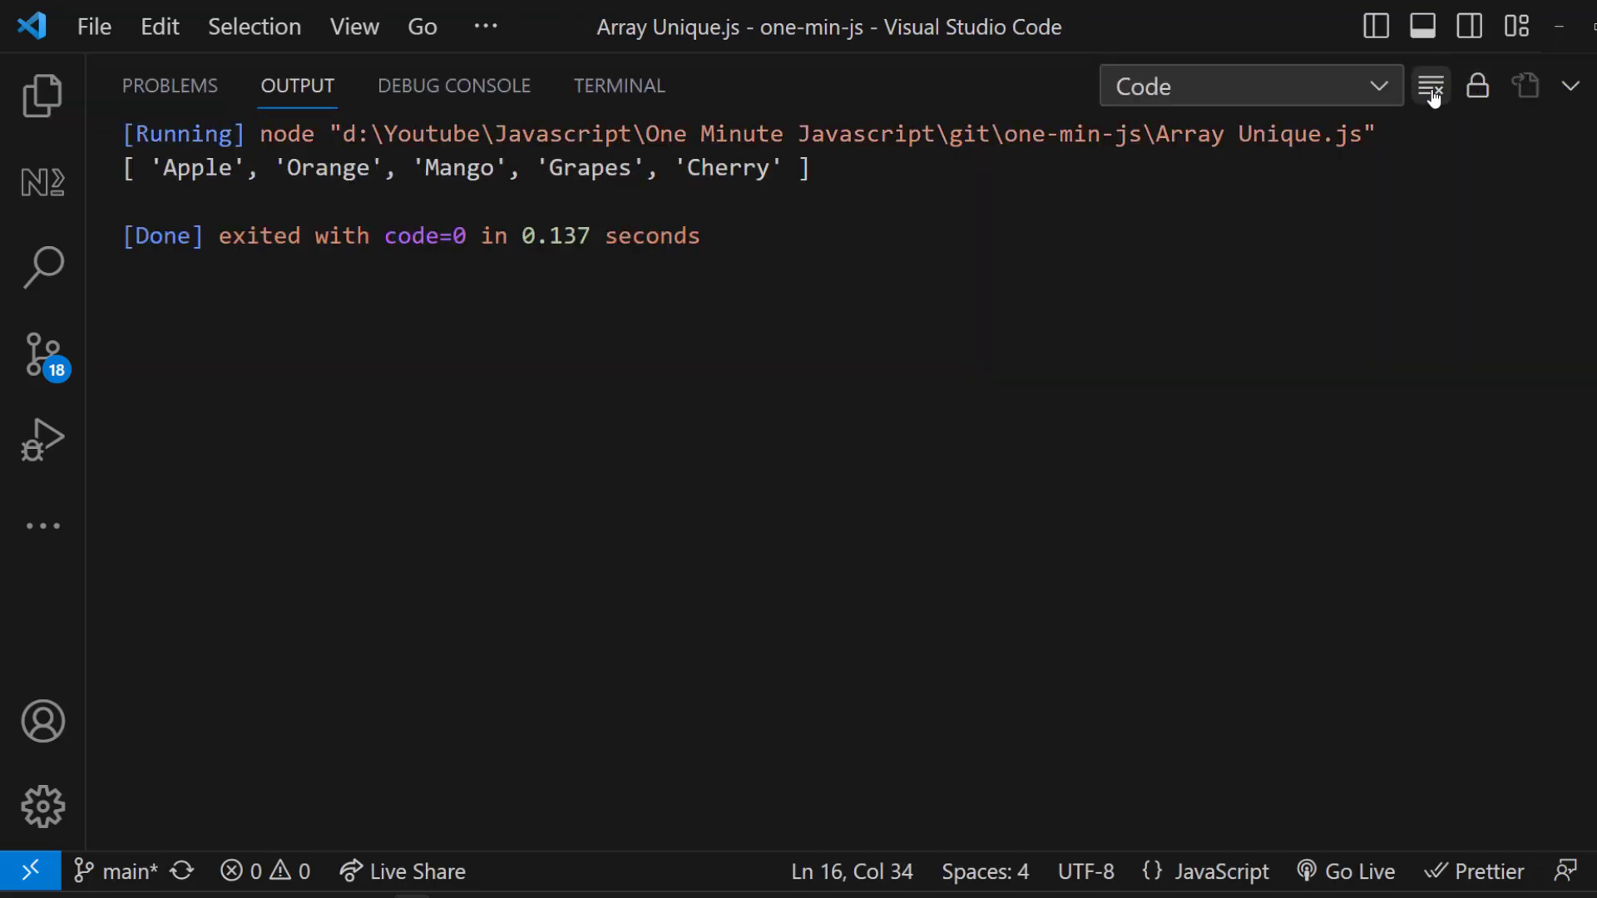
left_click(1430, 85)
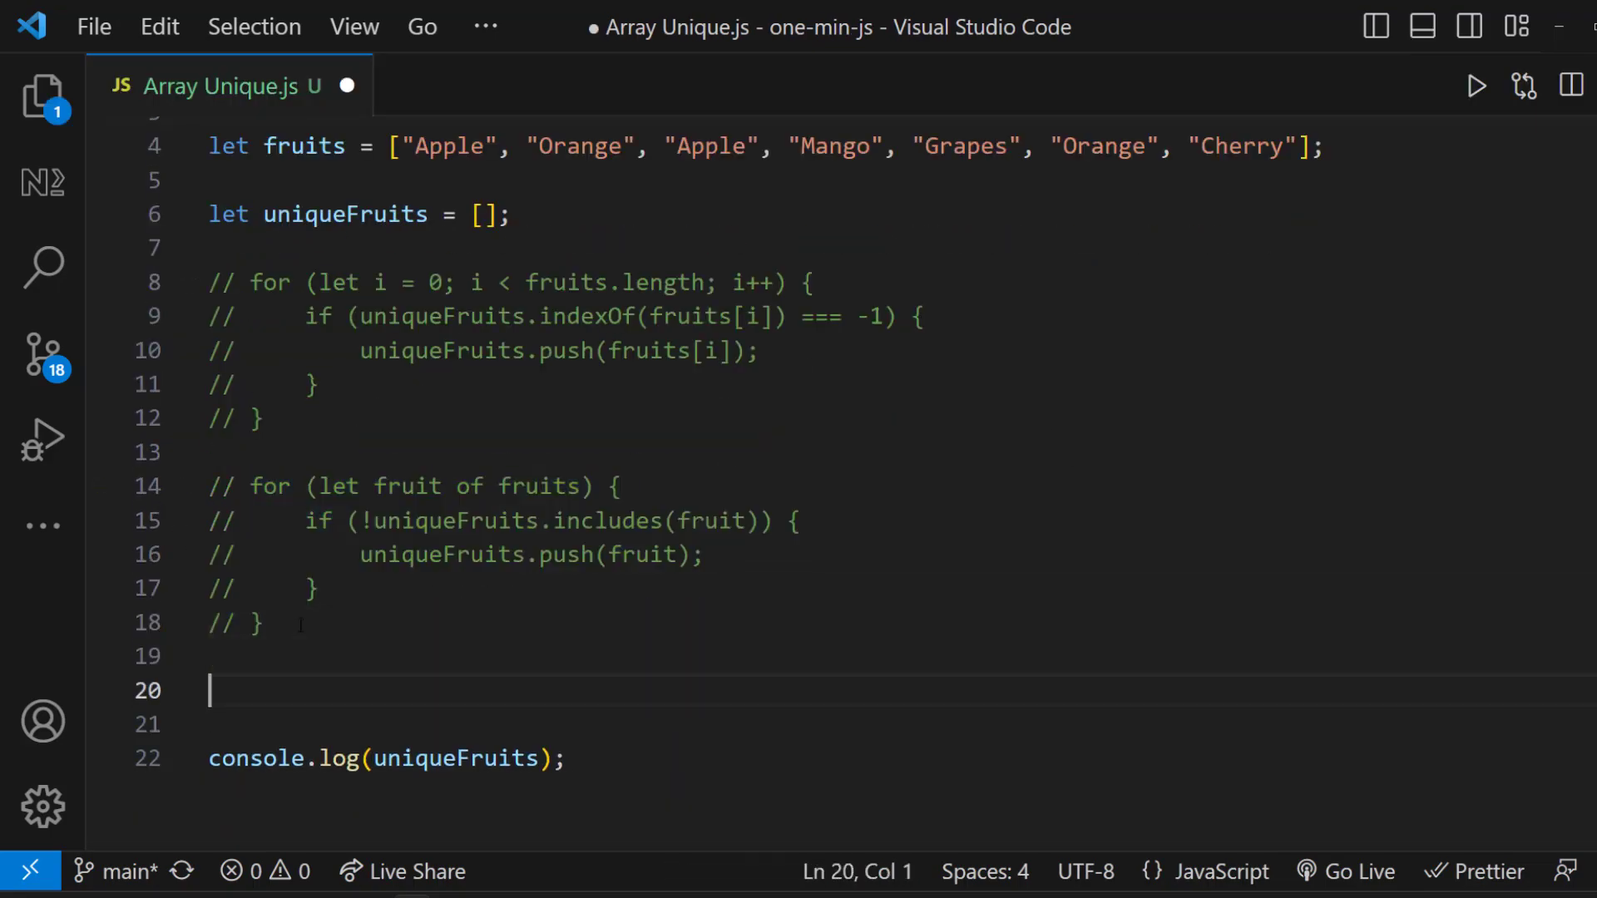
Add console.log(new Set(fruits)) below the loop and save.
scroll("down", 3)
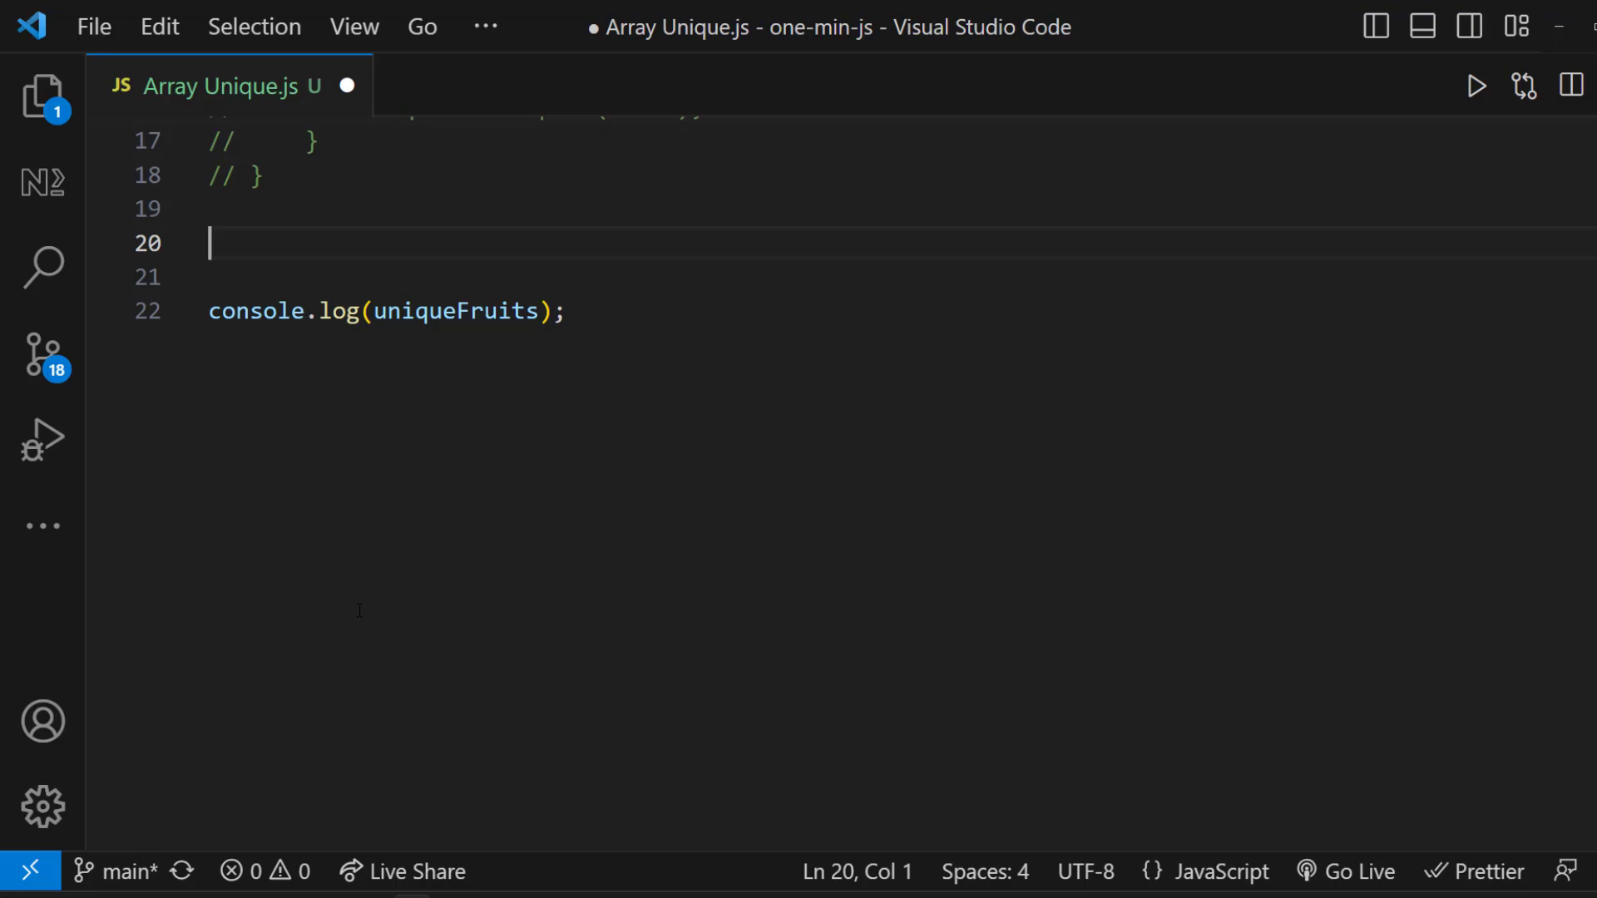
type("console.log(new Set(fruits))")
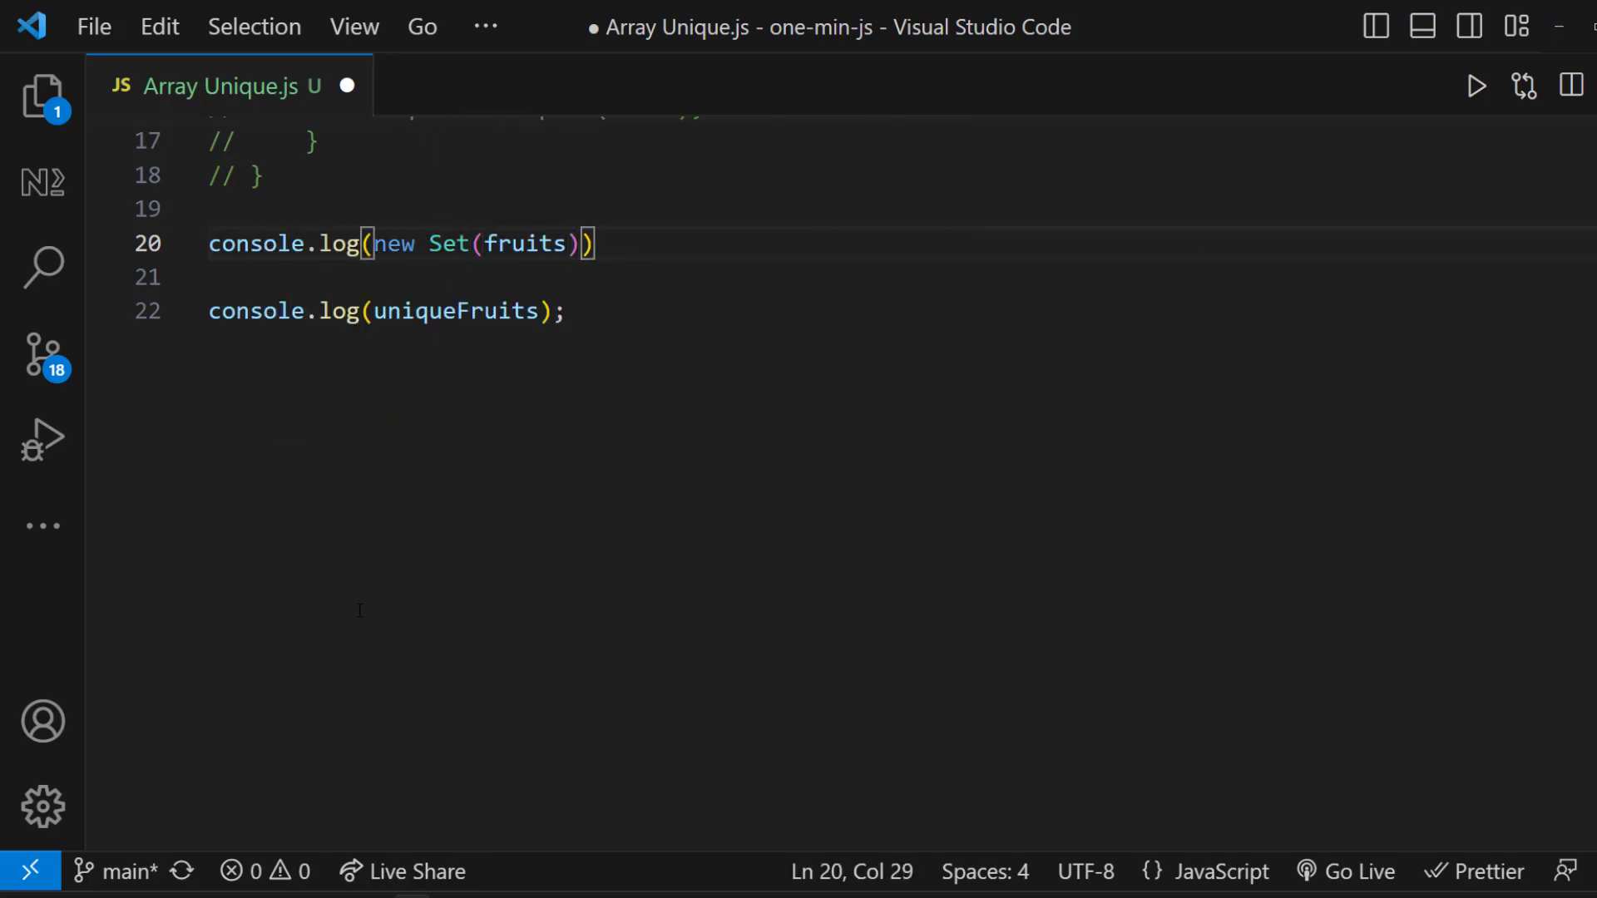
left_click(1476, 86)
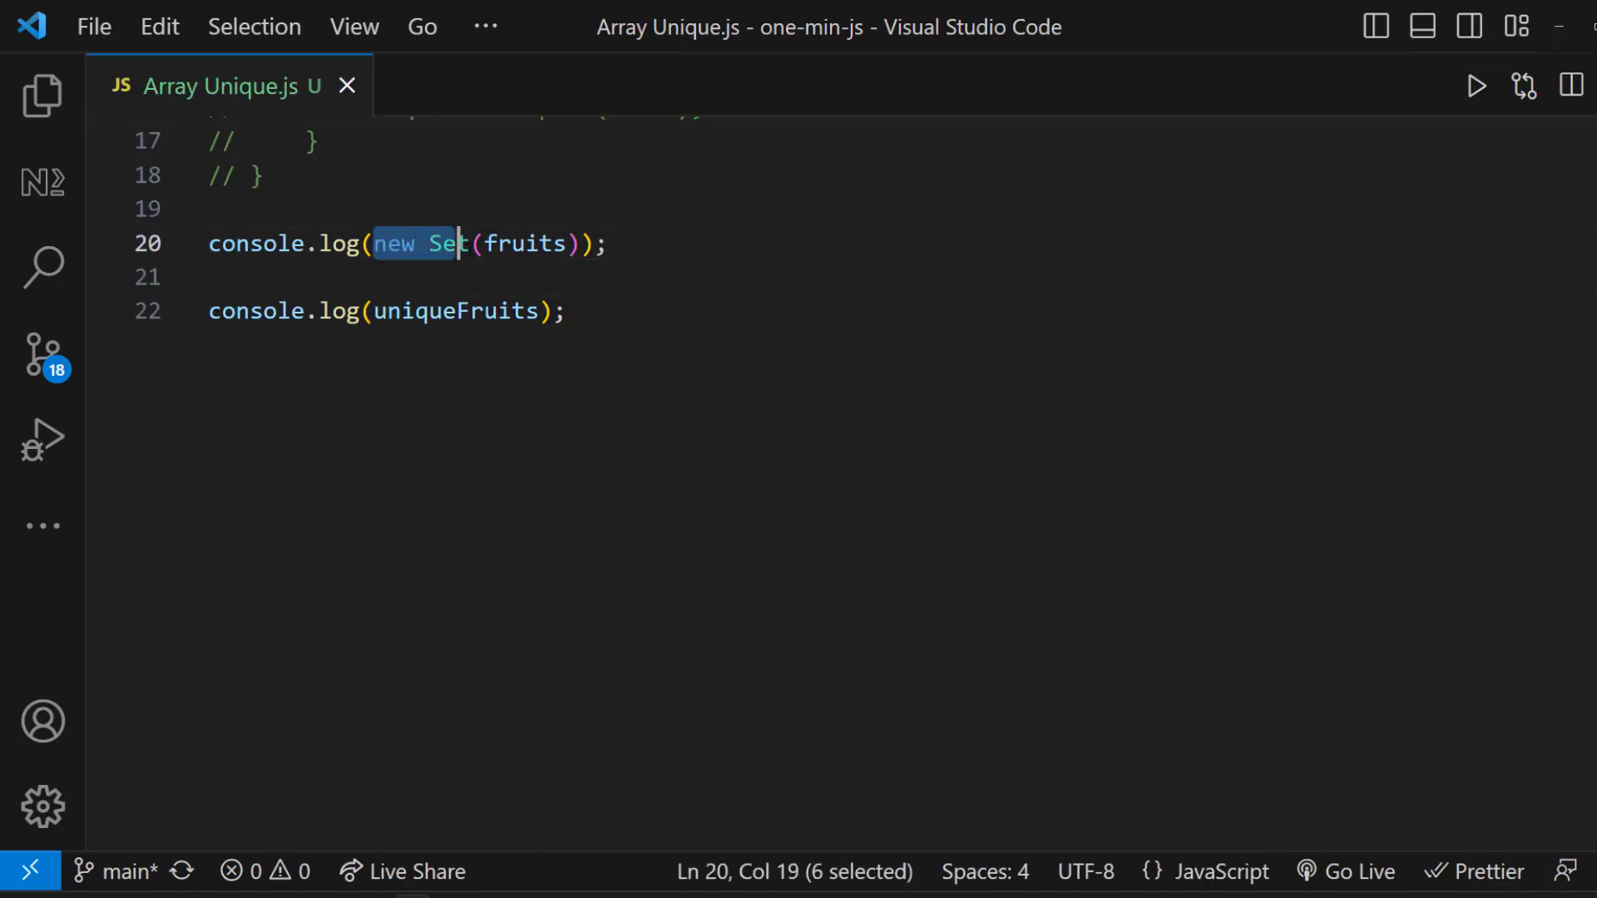
Rewrite it as uniqueFruits = [...new Set(fruits)]; and save.
type("uniqueFruits")
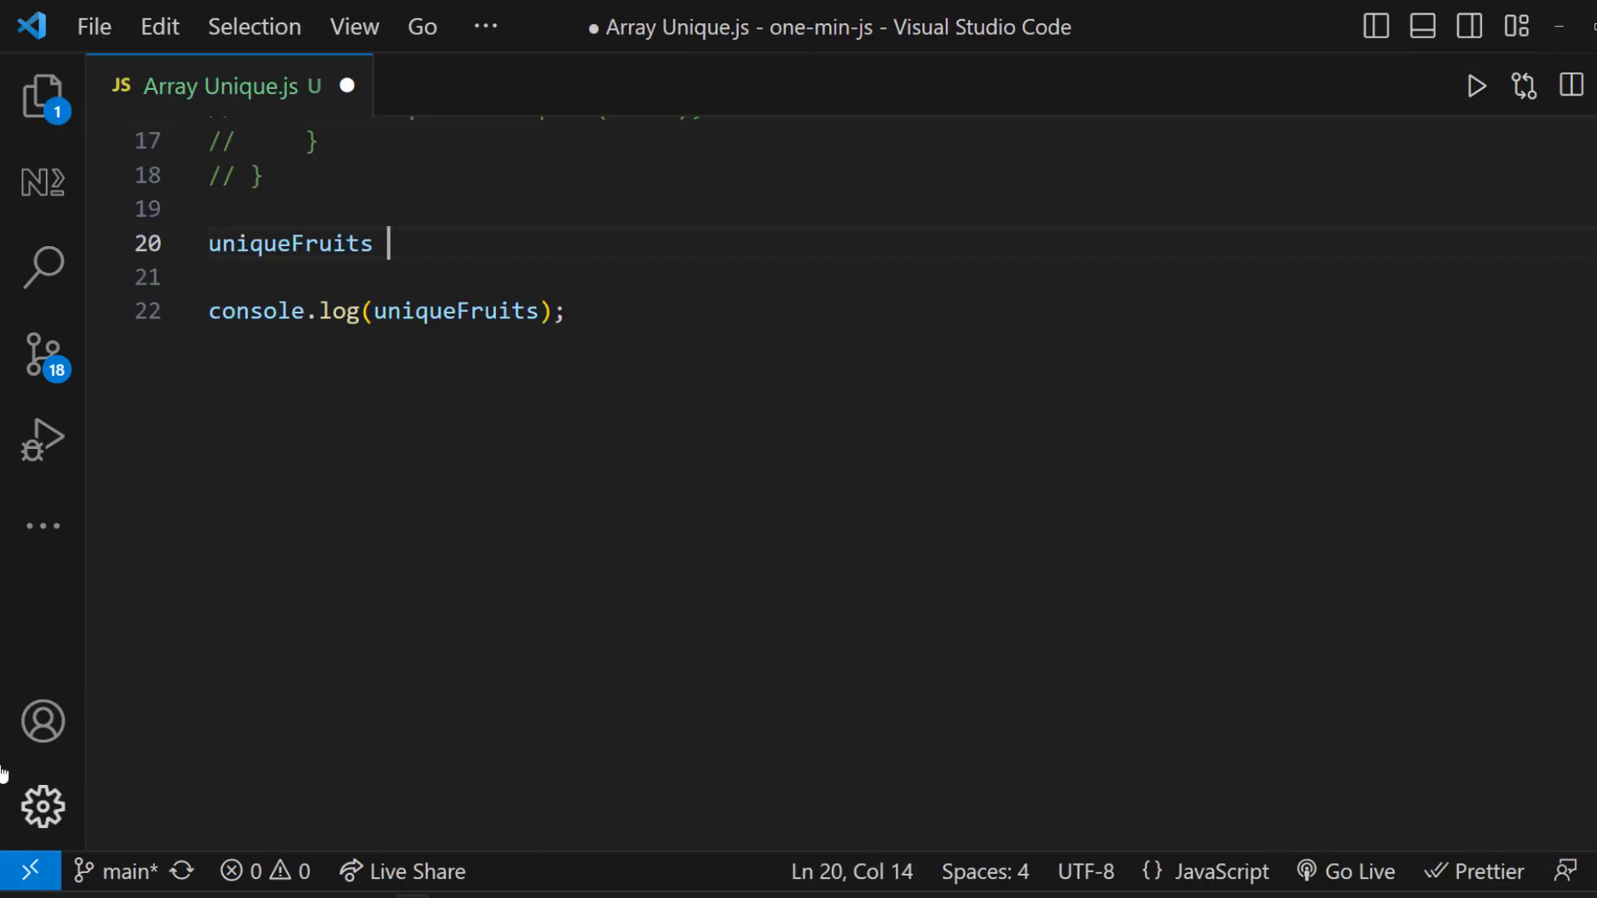
type("= [...new Set(fruits)];")
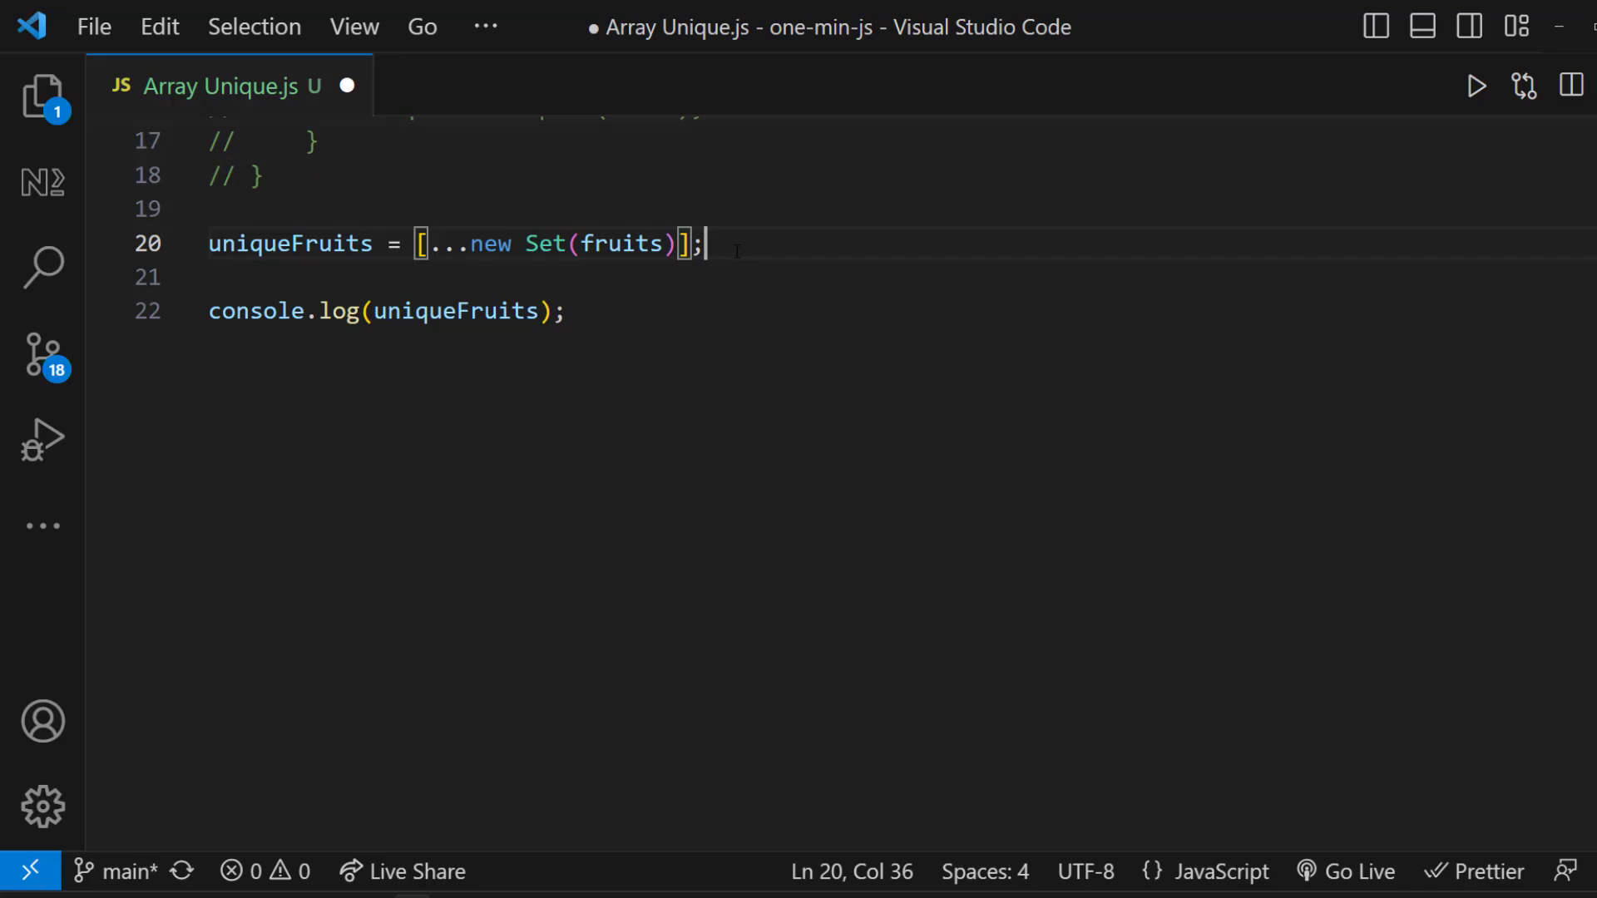
left_click(1474, 86)
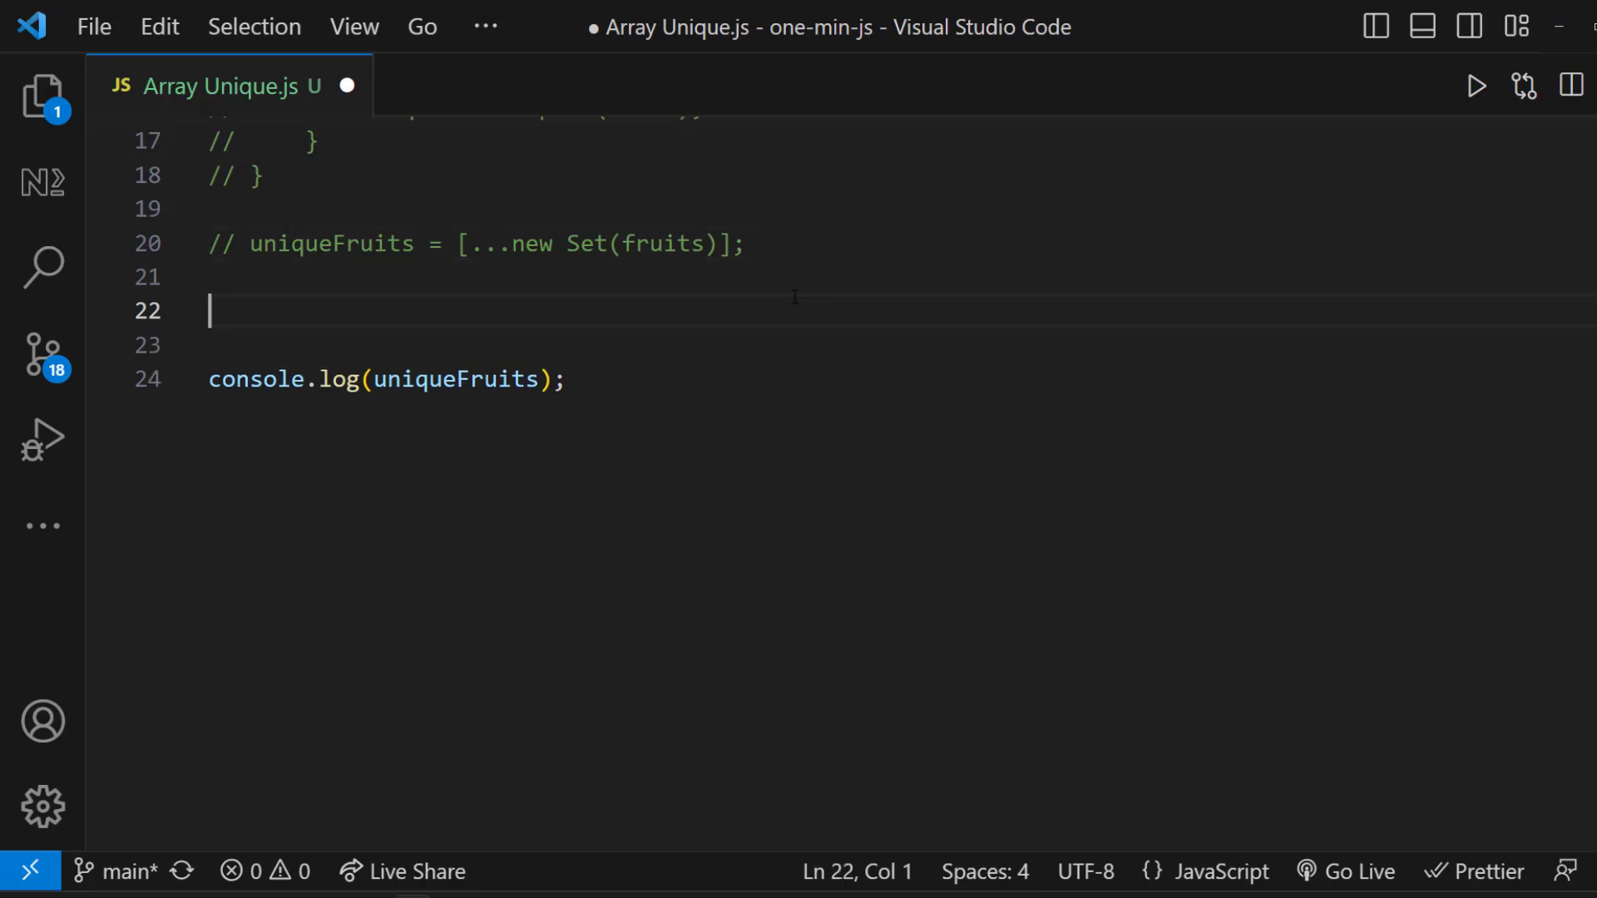
Assign uniqueFruits = fruits.filter((fruit, index) => fruits.indexOf(fruit) === index) and save.
type("uniqueFruits = fruits")
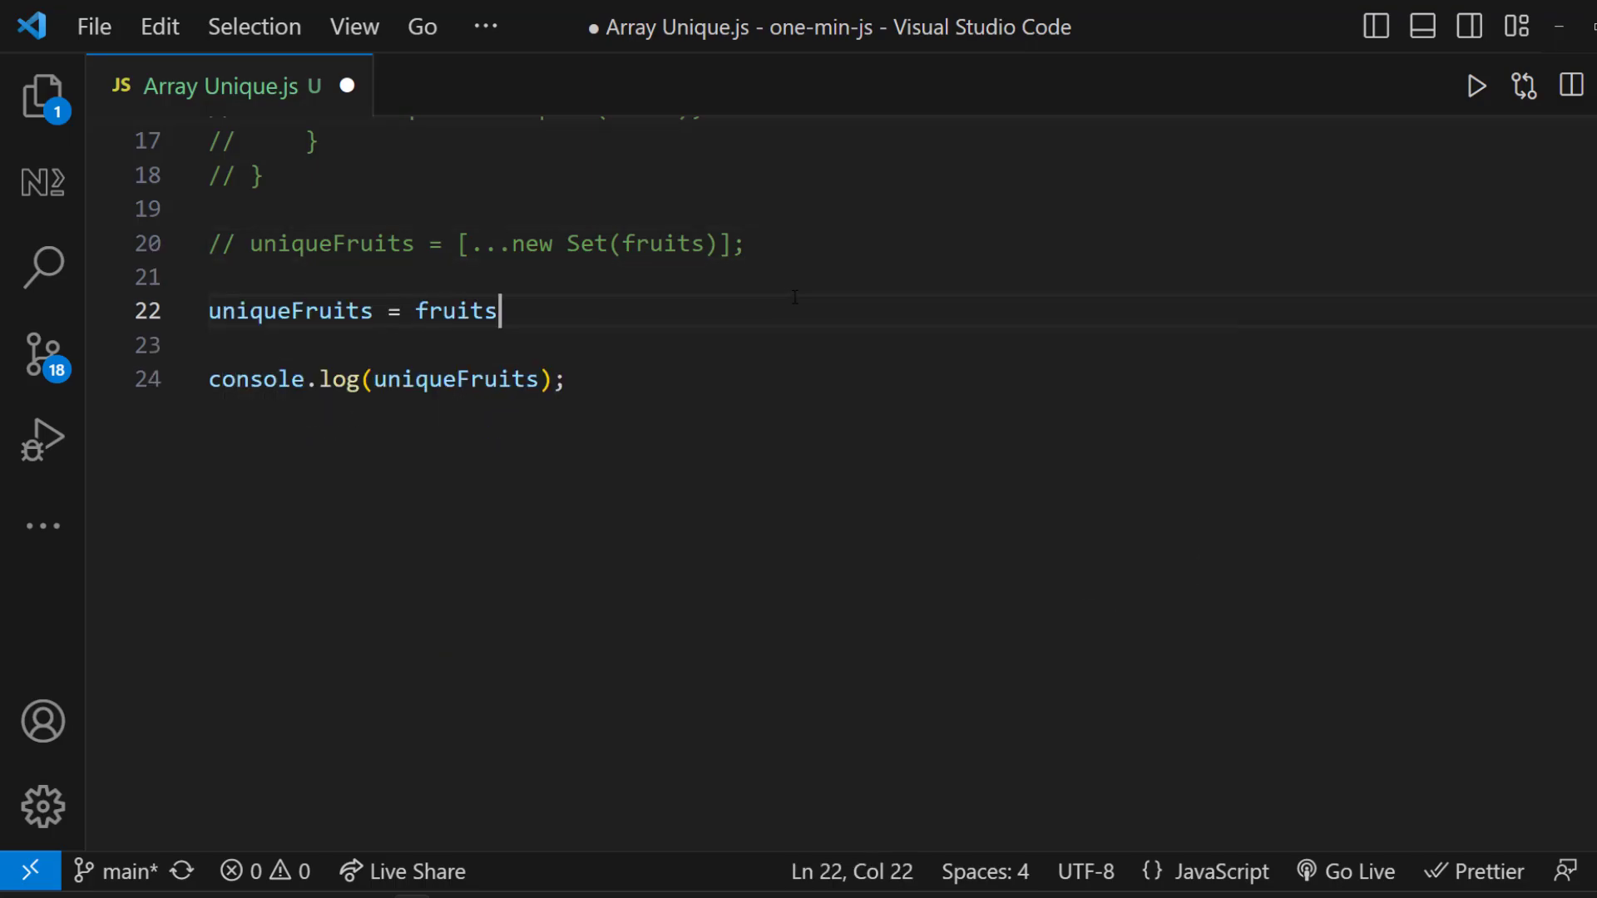
type(".filter((fruit, ind")
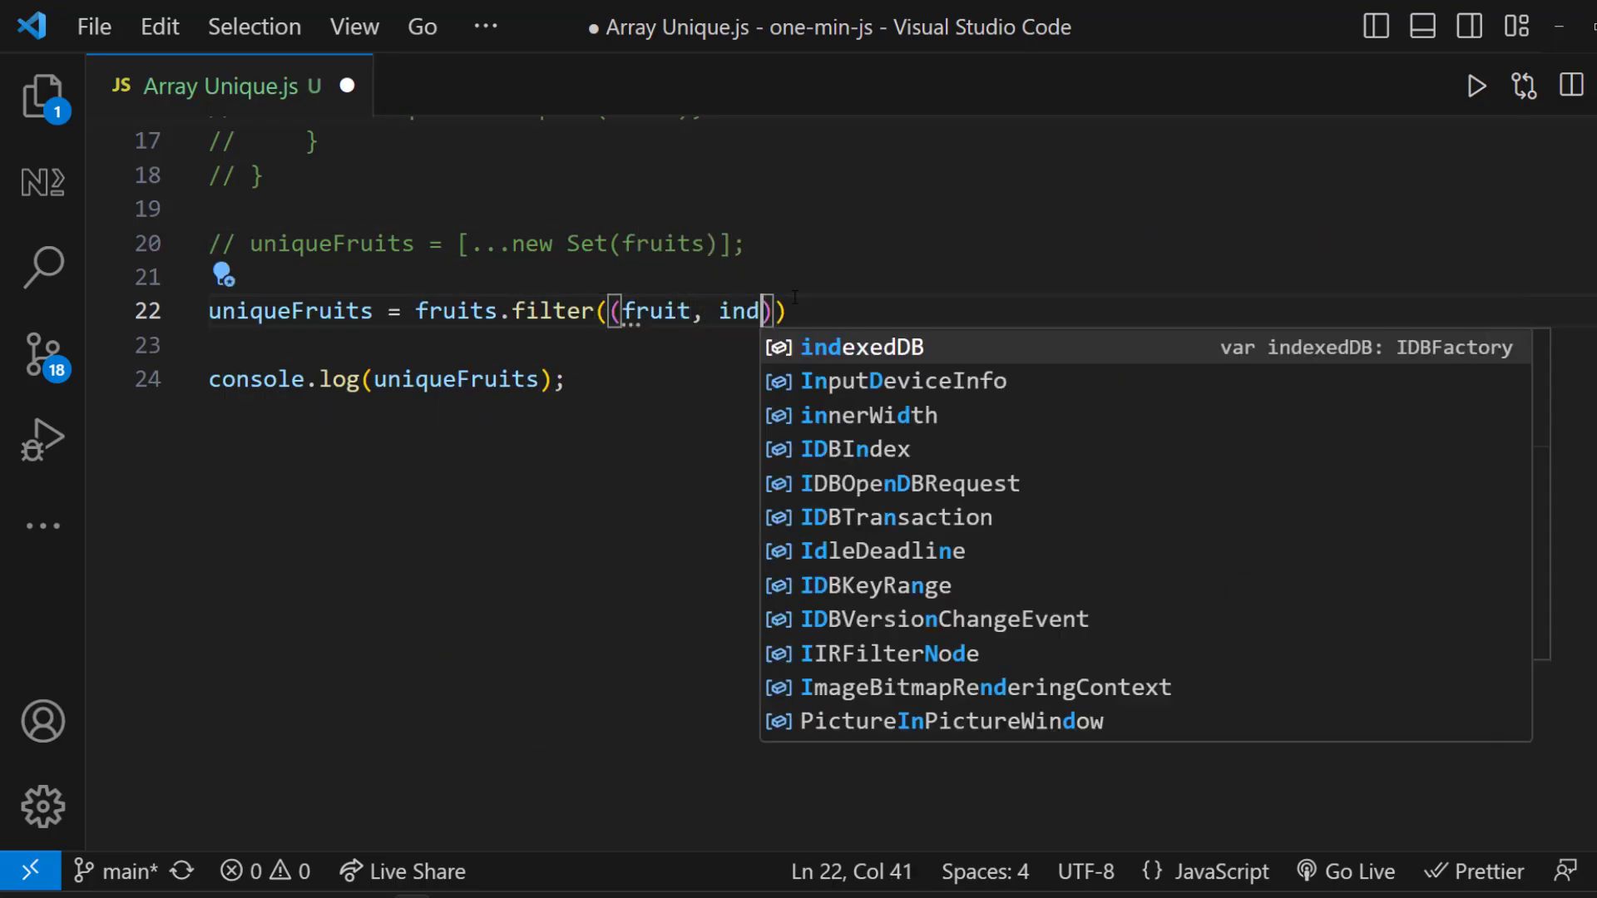
type("ex) => fruits.indexOf")
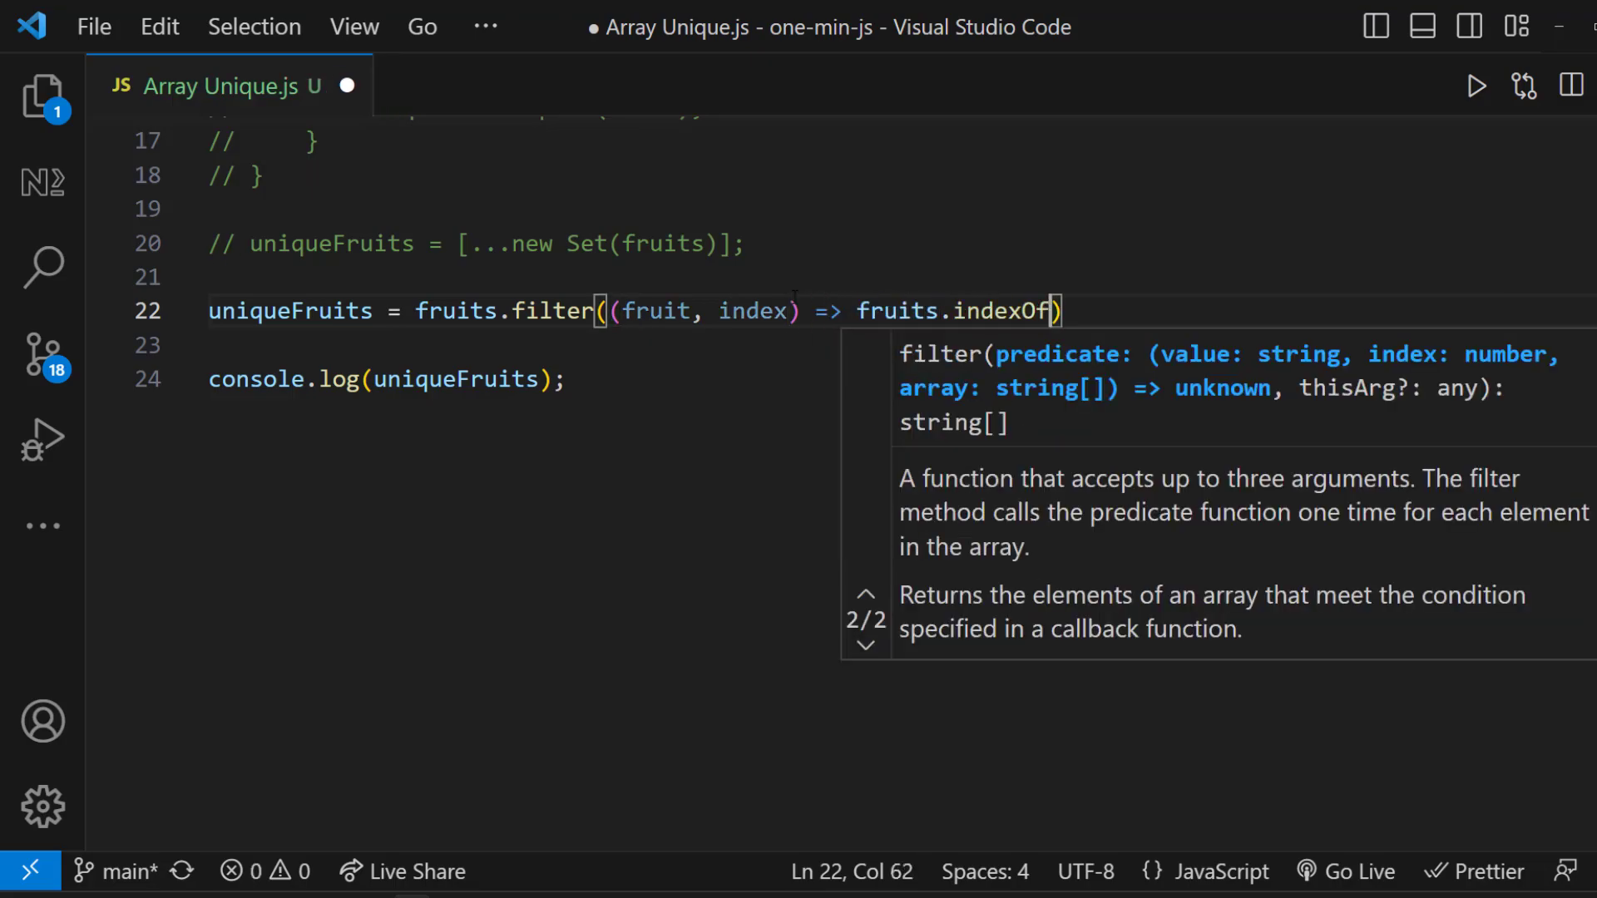
type("(fruit) === index);")
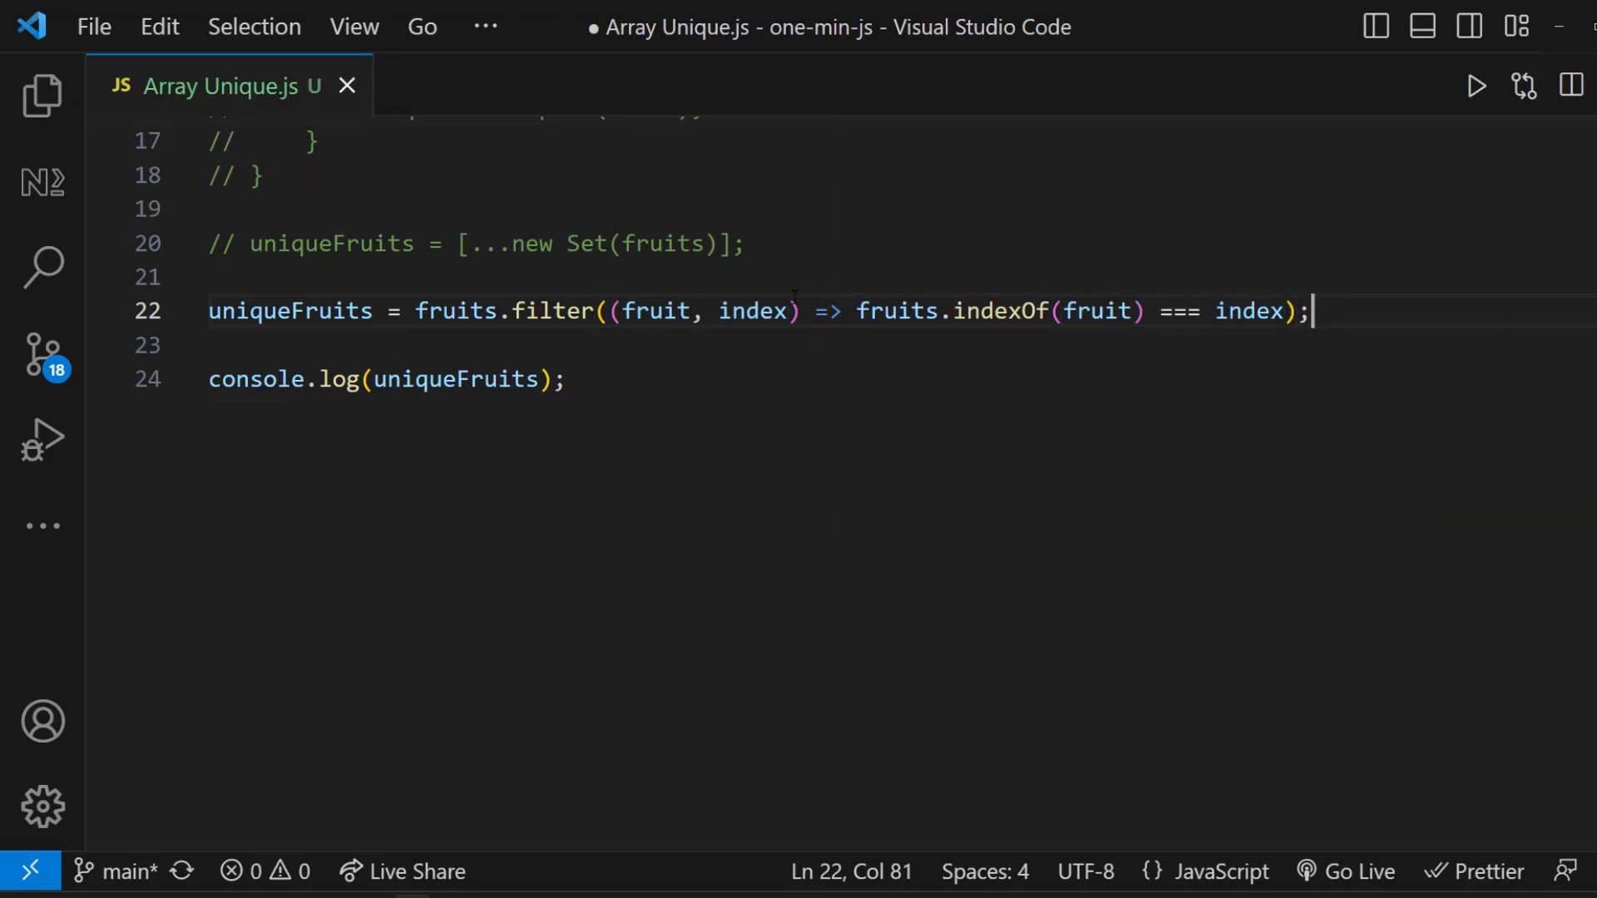
left_click(1478, 86)
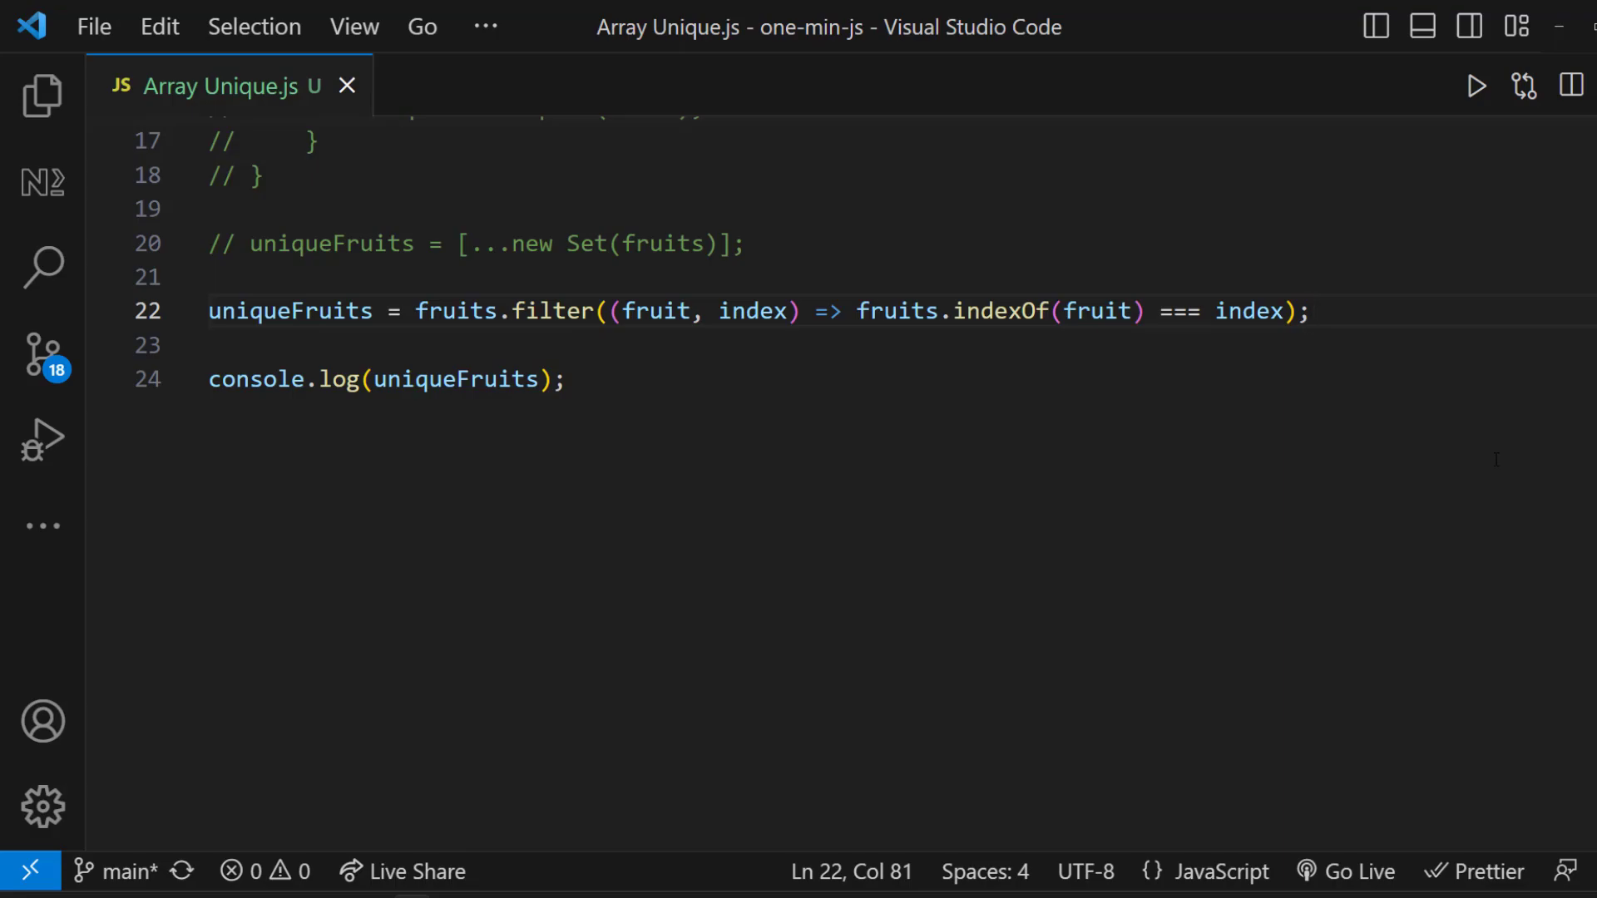
type("console.log(")
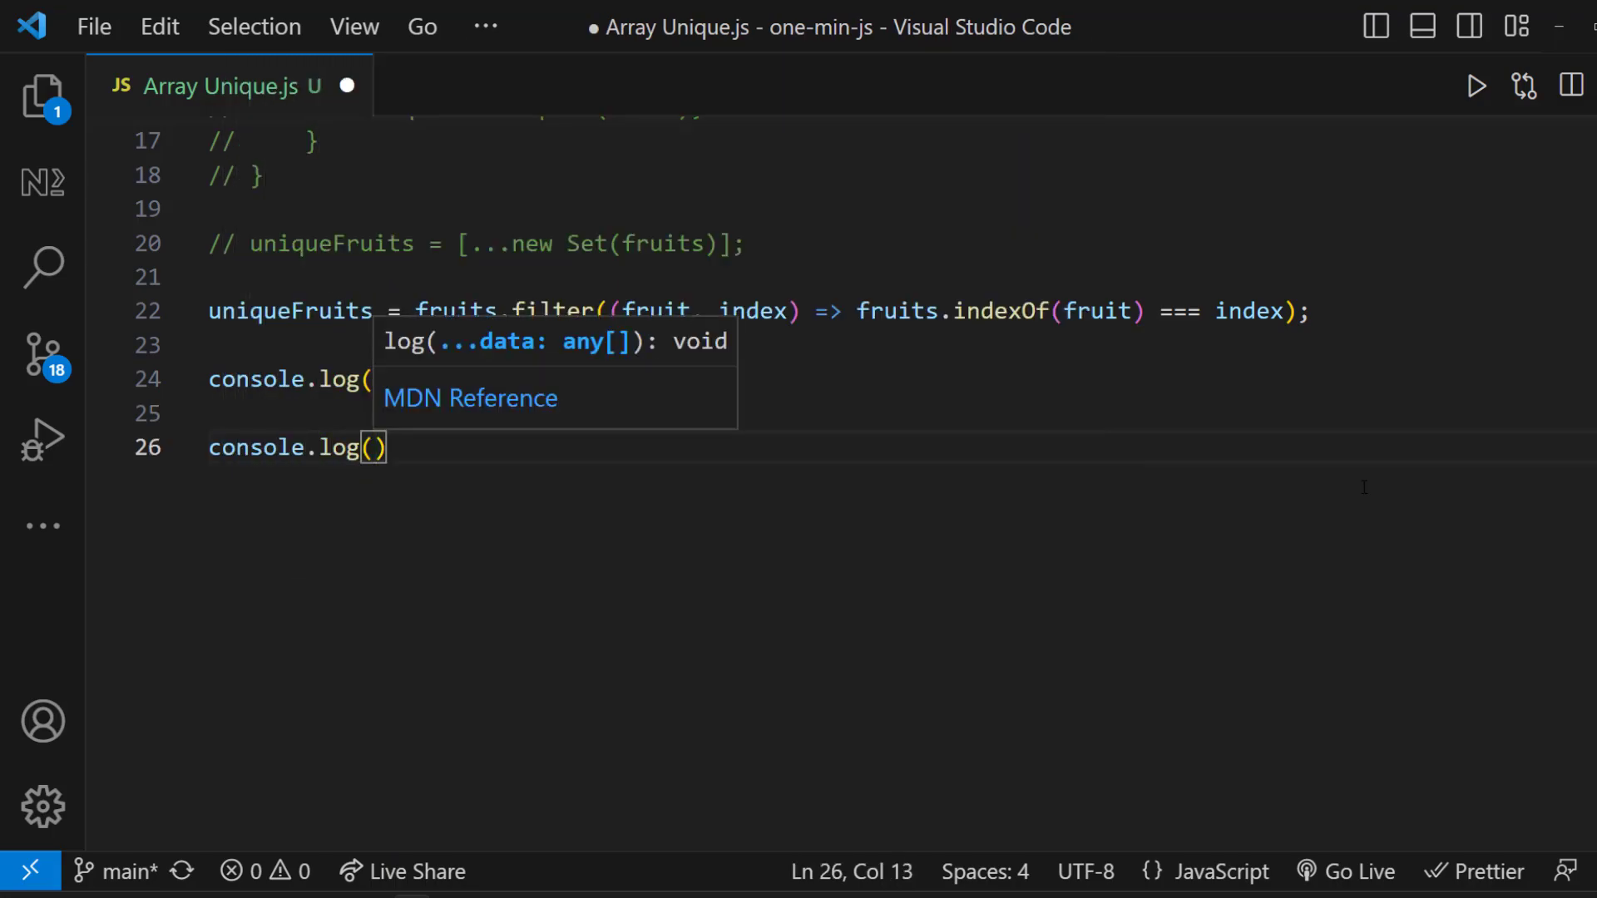
Log fruits.length === uniqueFruits.length and run the script, printing false.
type("fruits.length === uniqueFruits.length")
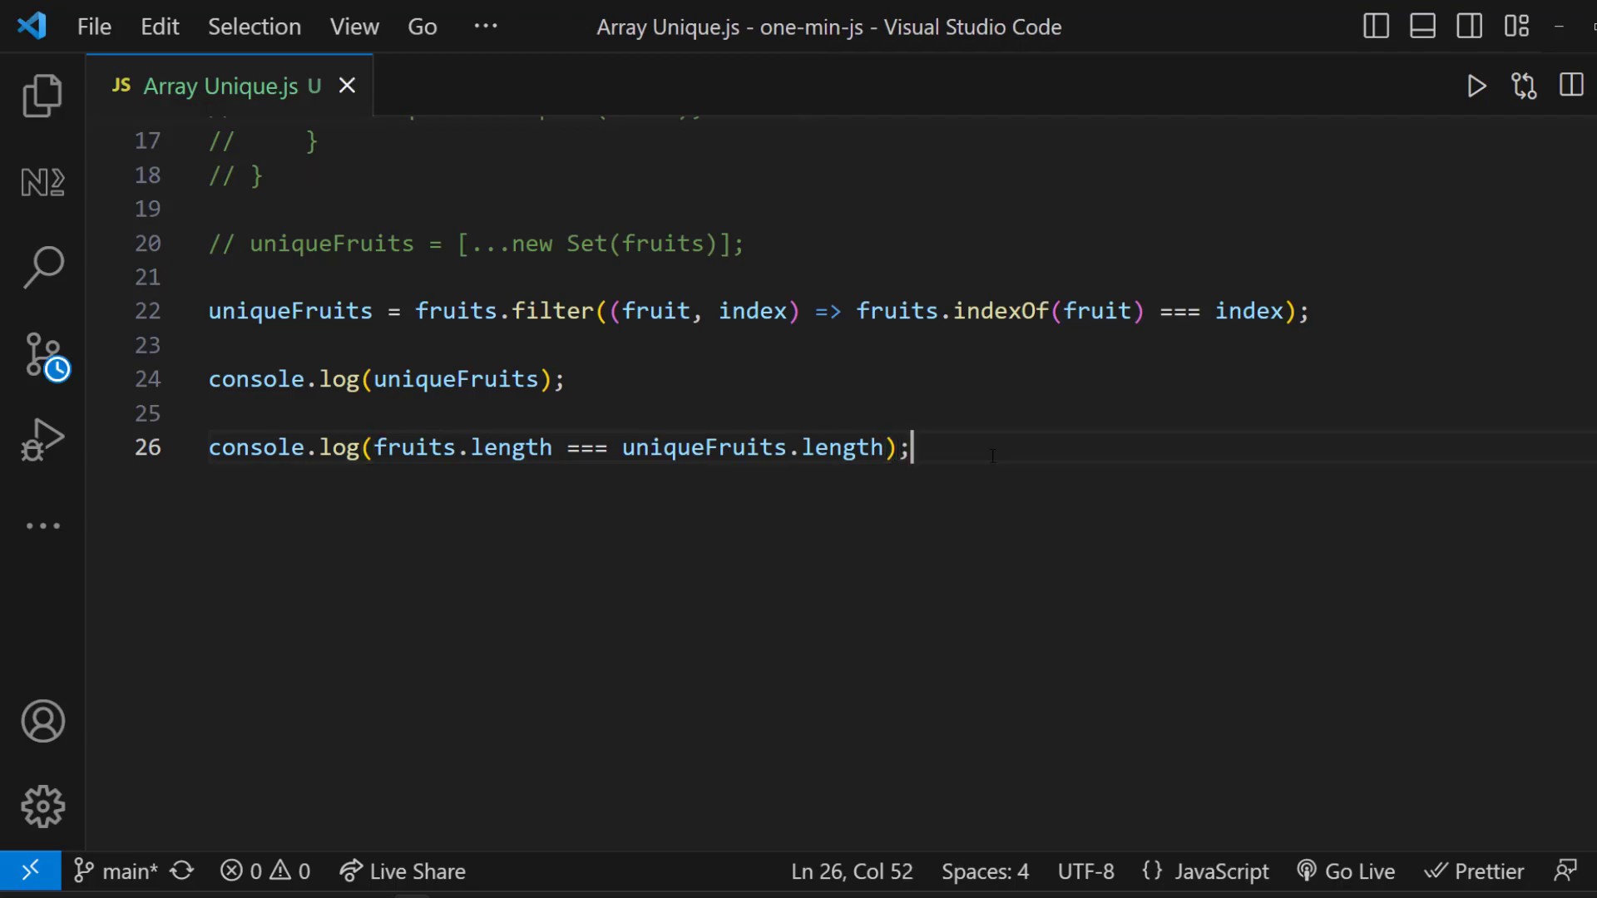
left_click(1476, 86)
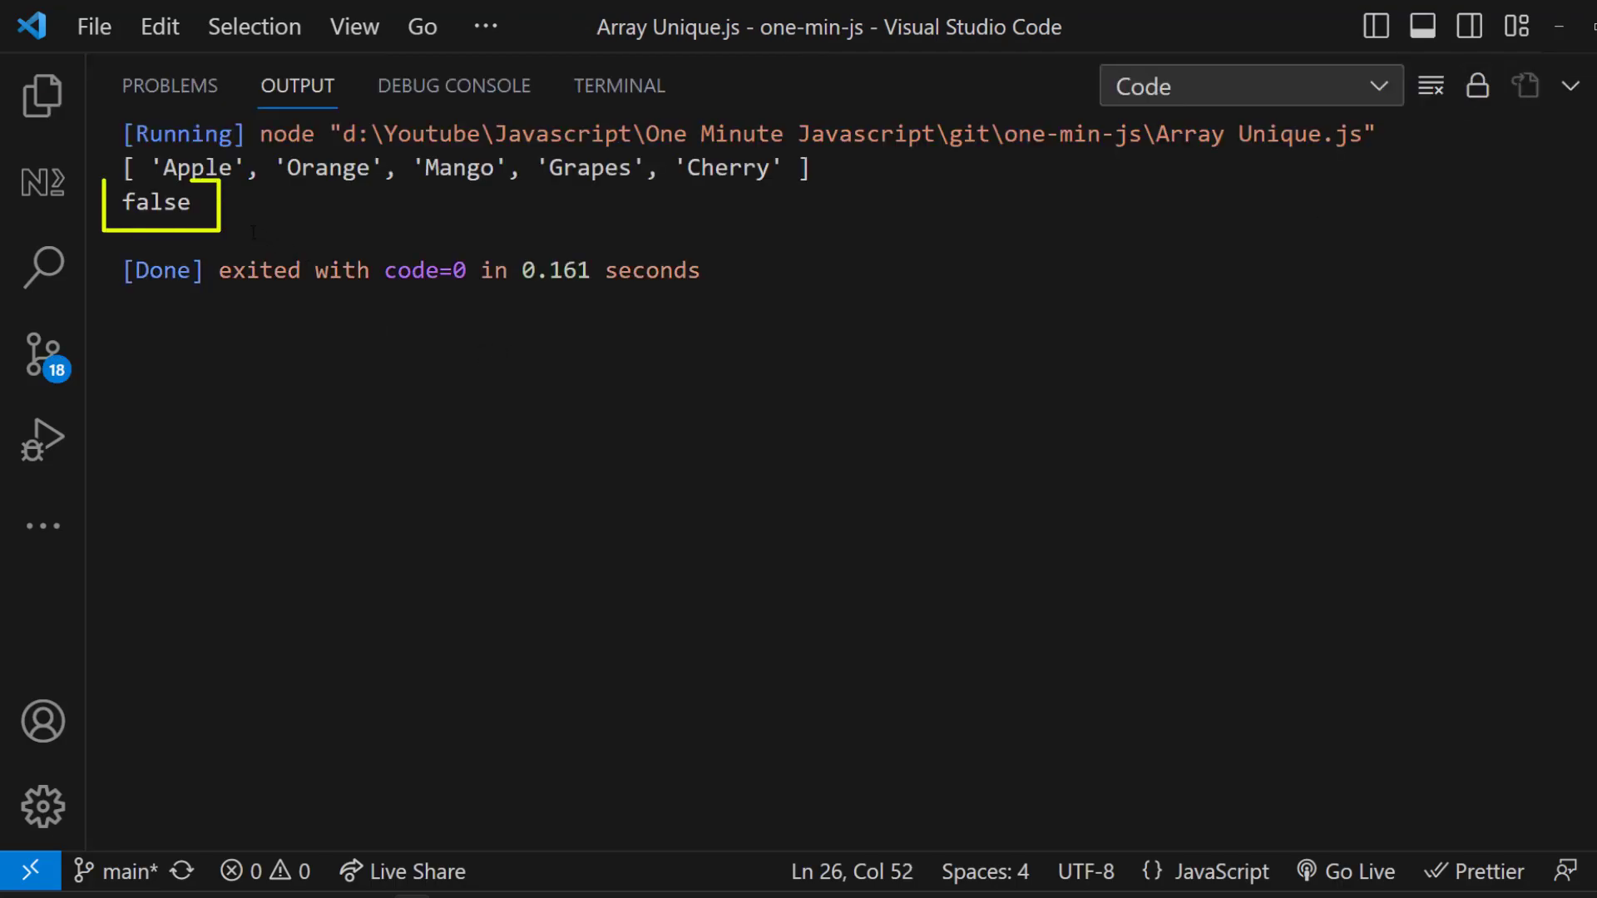
left_click(1430, 85)
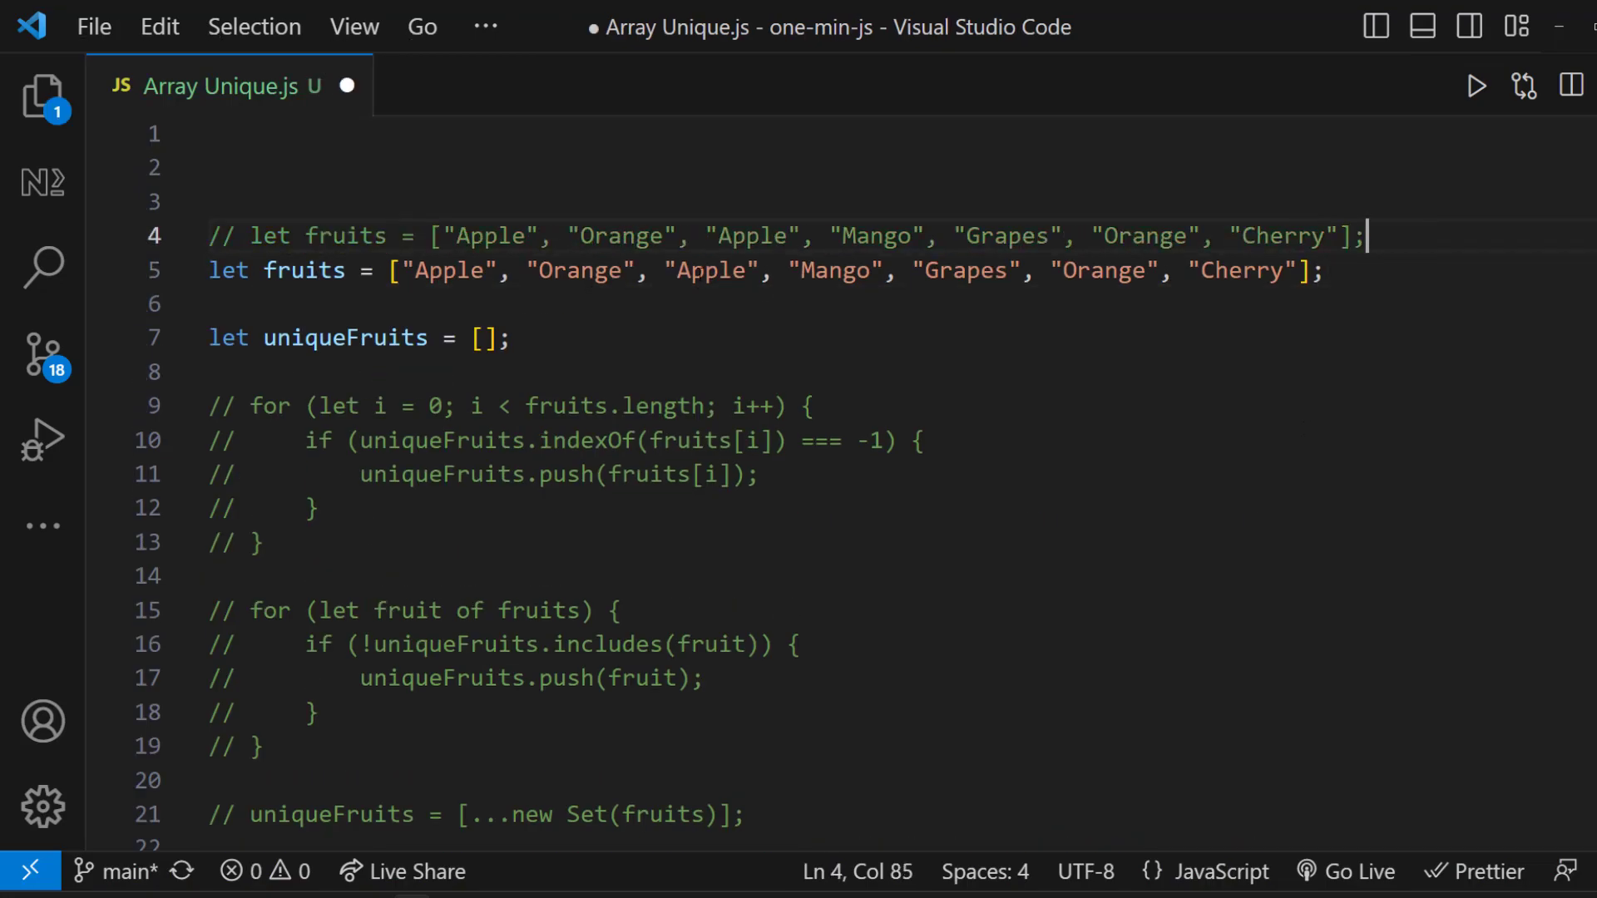
Delete the duplicate fruits from the array and rerun, so the check prints true.
key("Backspace")
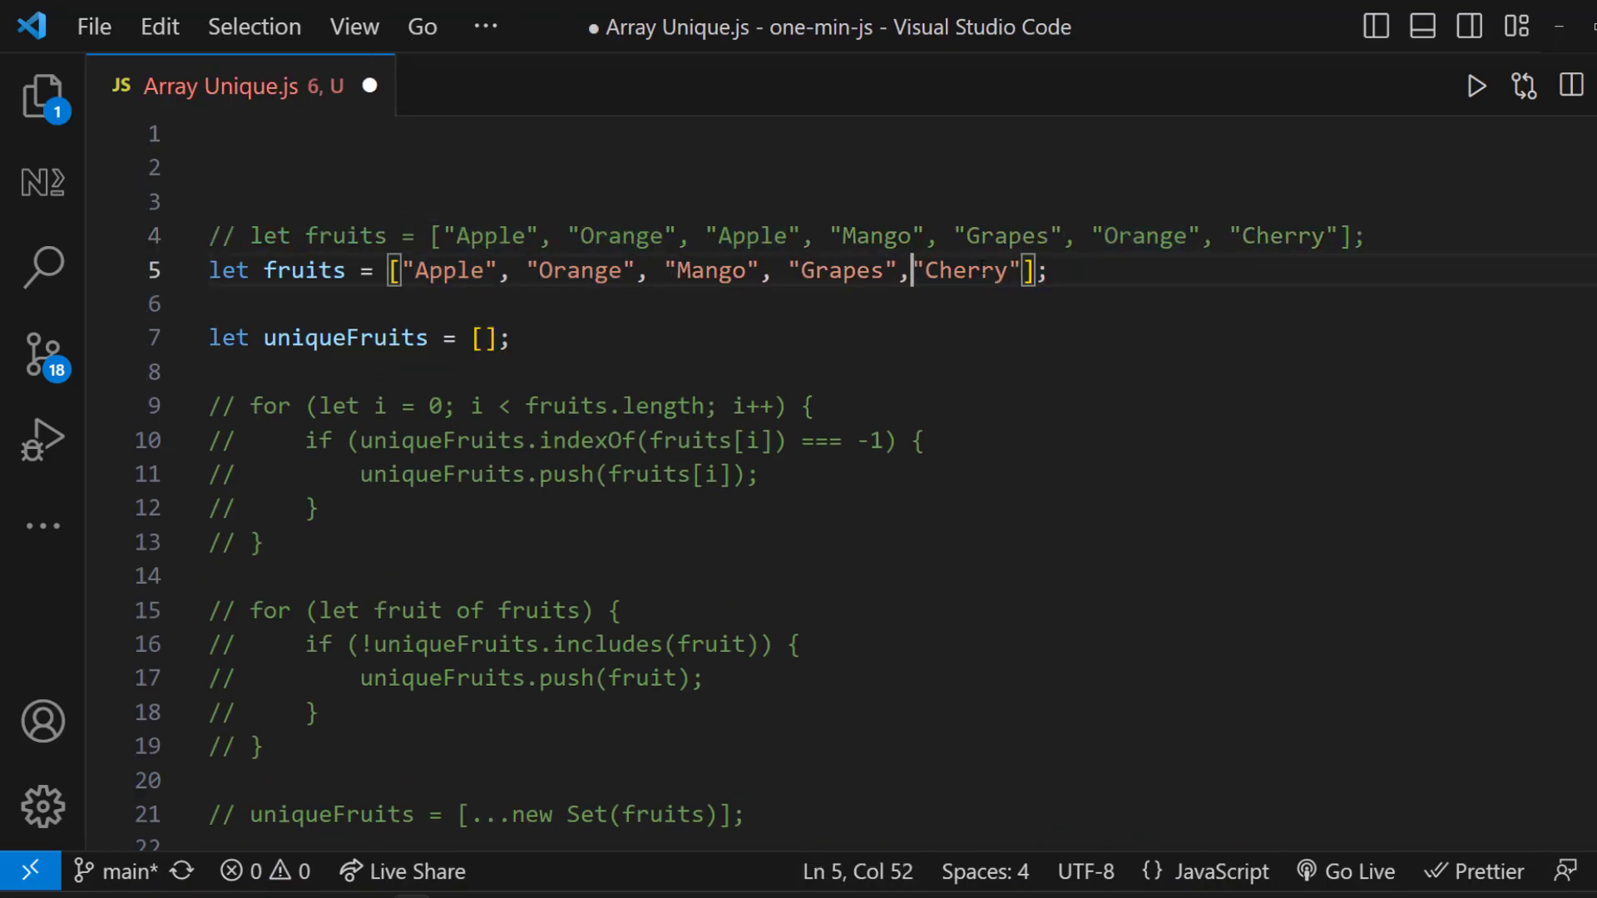
left_click(1476, 86)
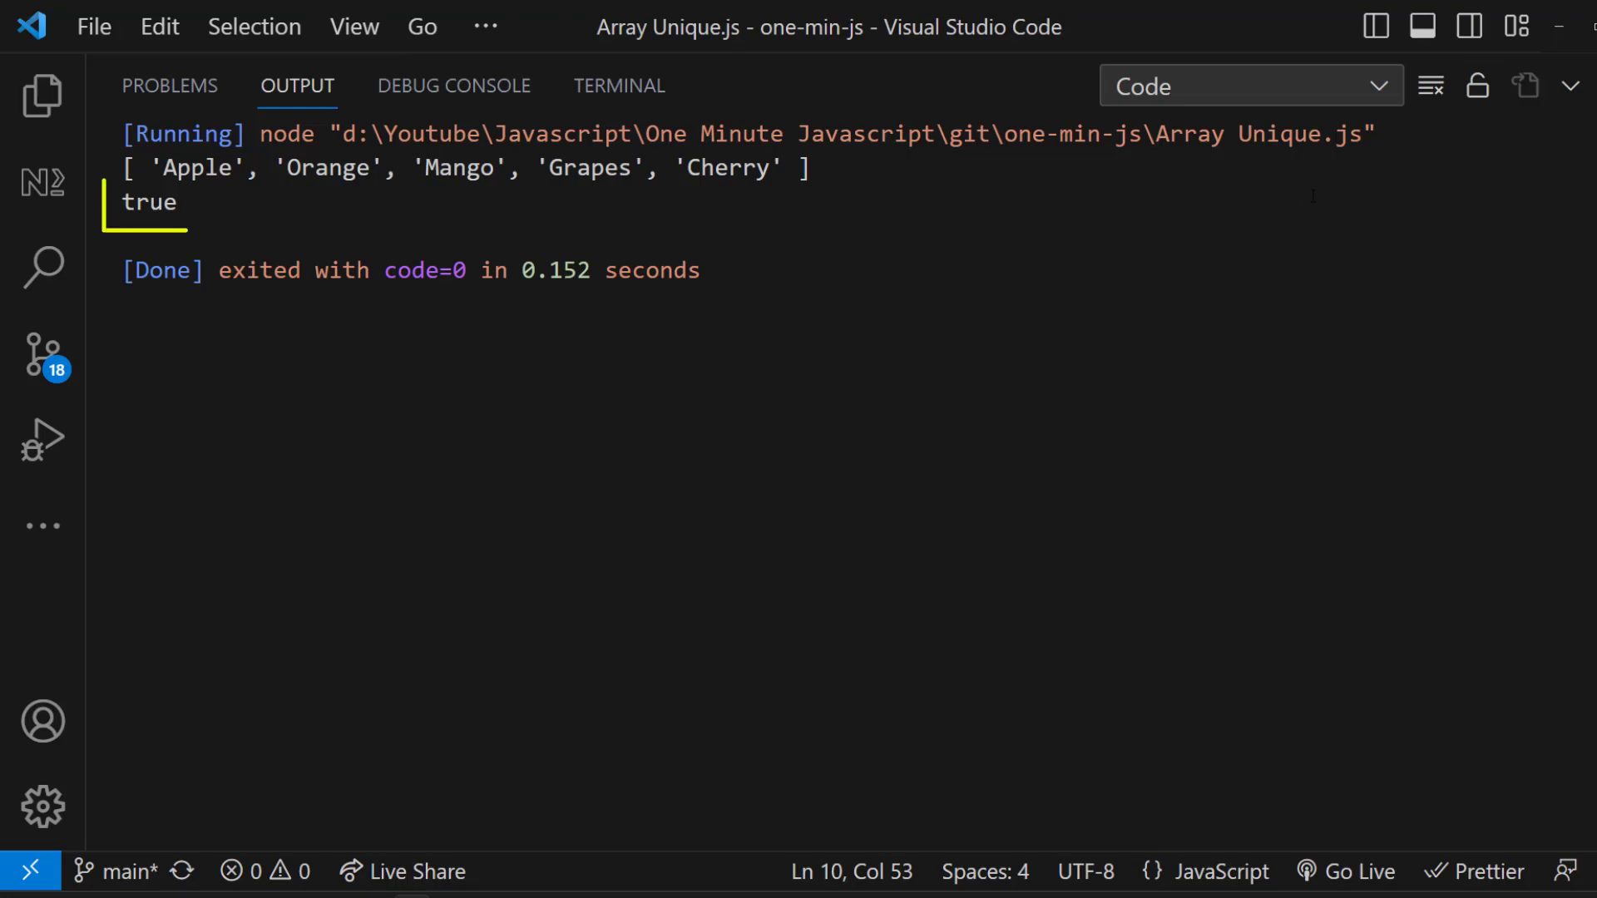